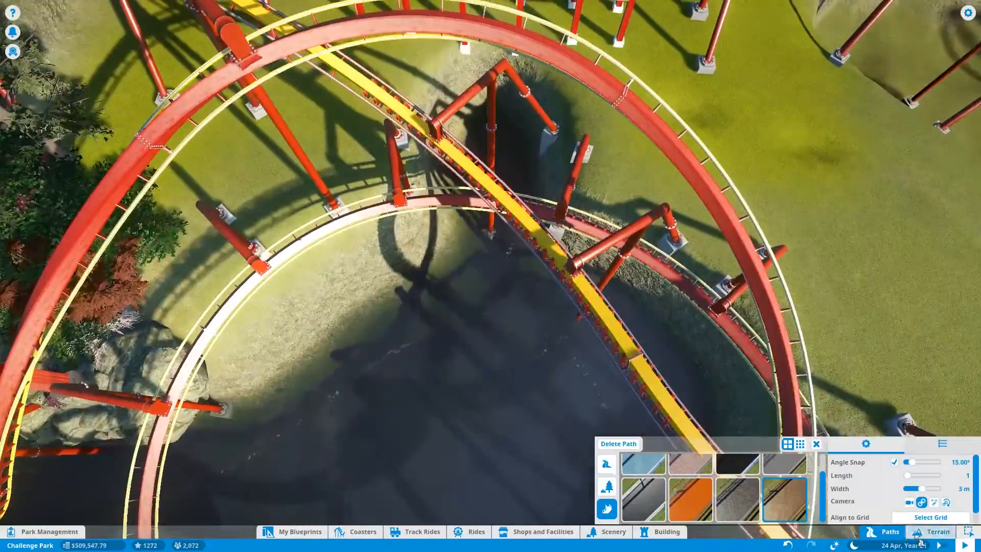
Step: Lower the ground inside the coaster loop with the Terrain lower brush to dig the pit
left_click(937, 532)
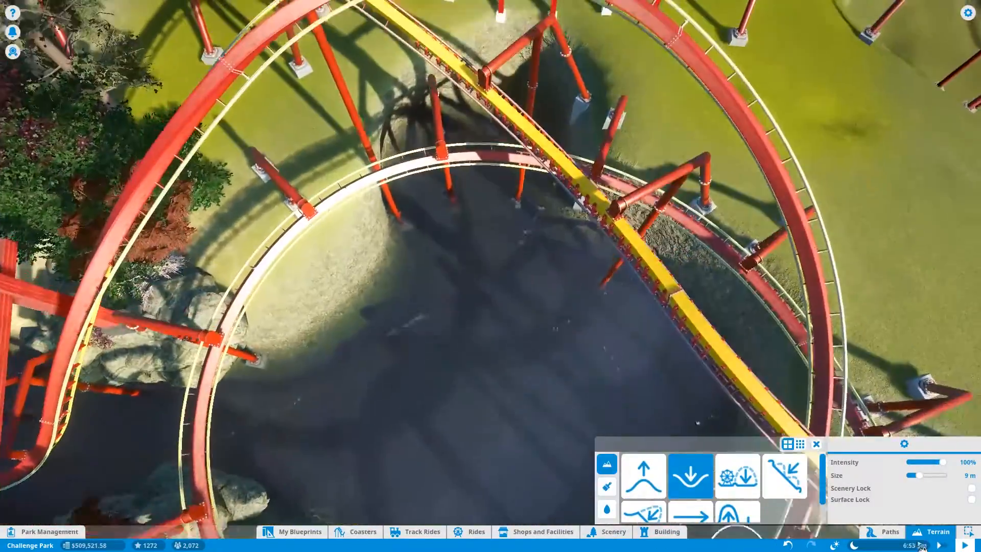
left_click(889, 531)
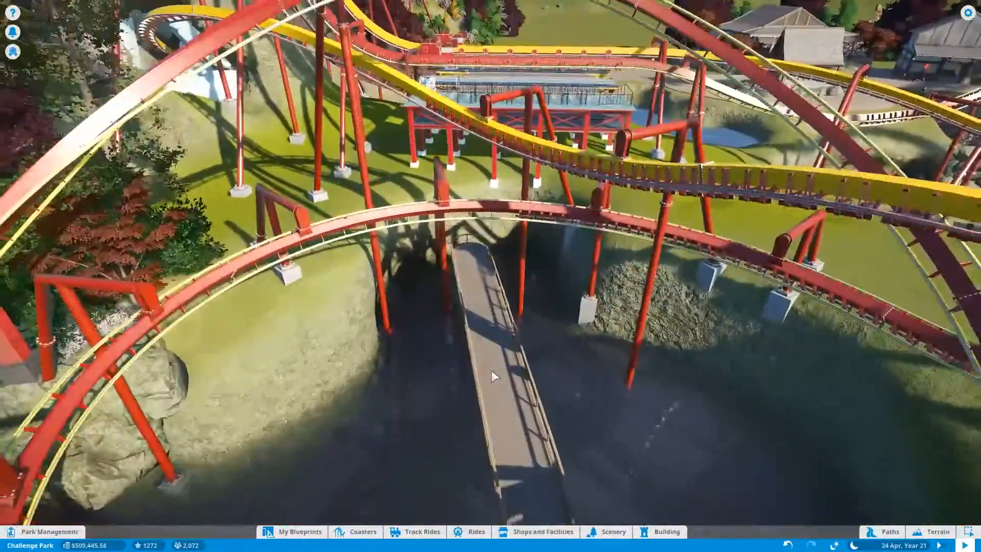
Step: Place a large grey Deciduous Rock boulder from Scenery beside the track above the pit
left_click(612, 532)
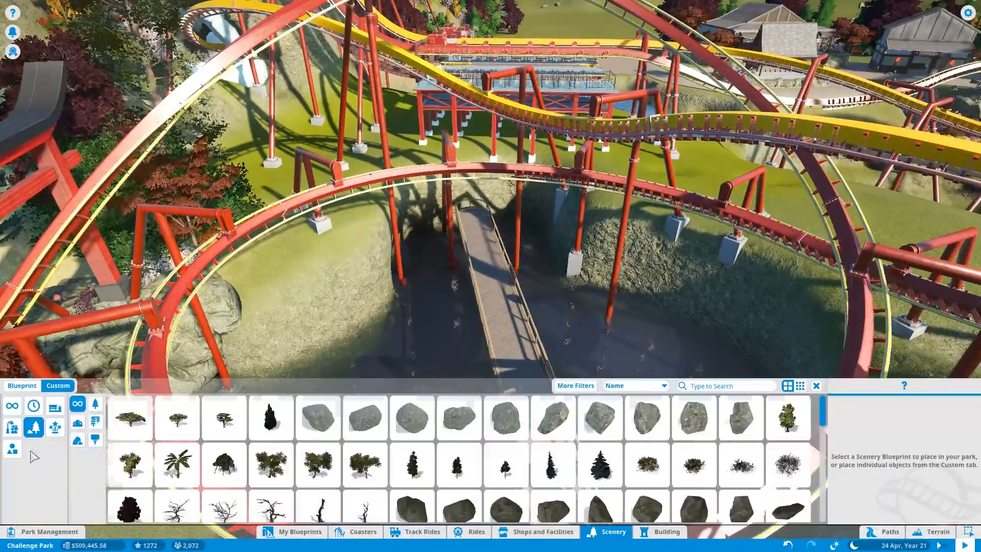
left_click(599, 418)
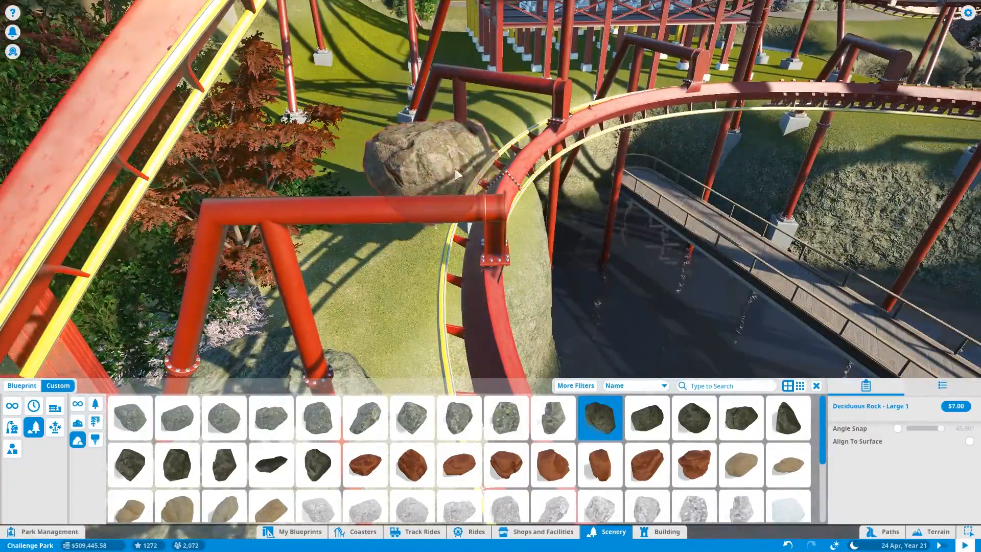
left_click(937, 531)
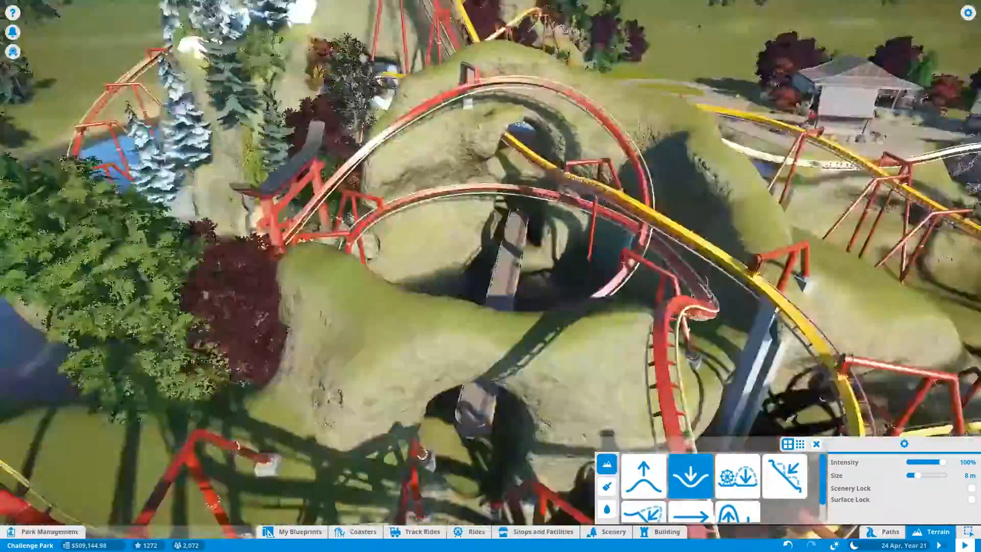
Step: Stack Deciduous Rock Large 1 and Large 2 boulders by the bridge, into the cliff face and at its base
left_click(612, 531)
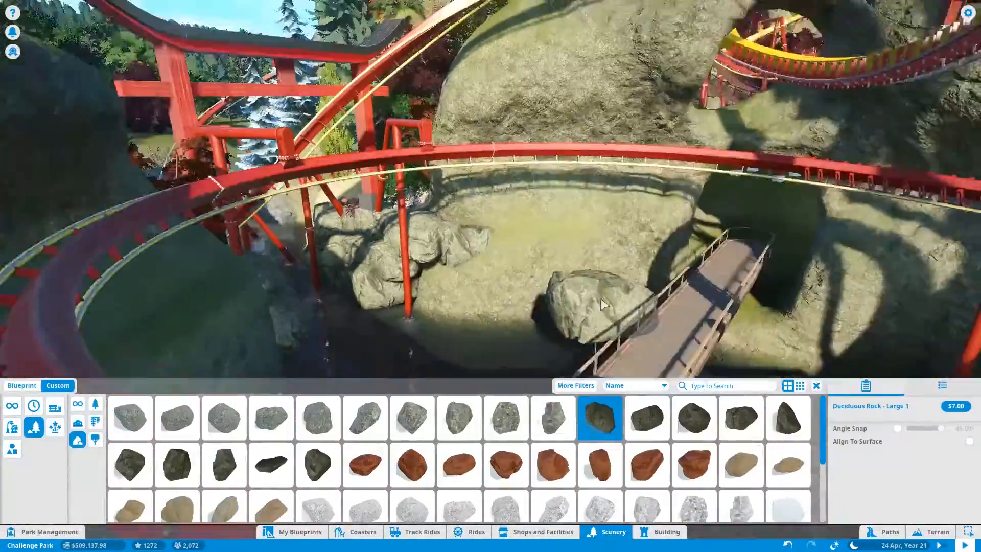
left_click(647, 418)
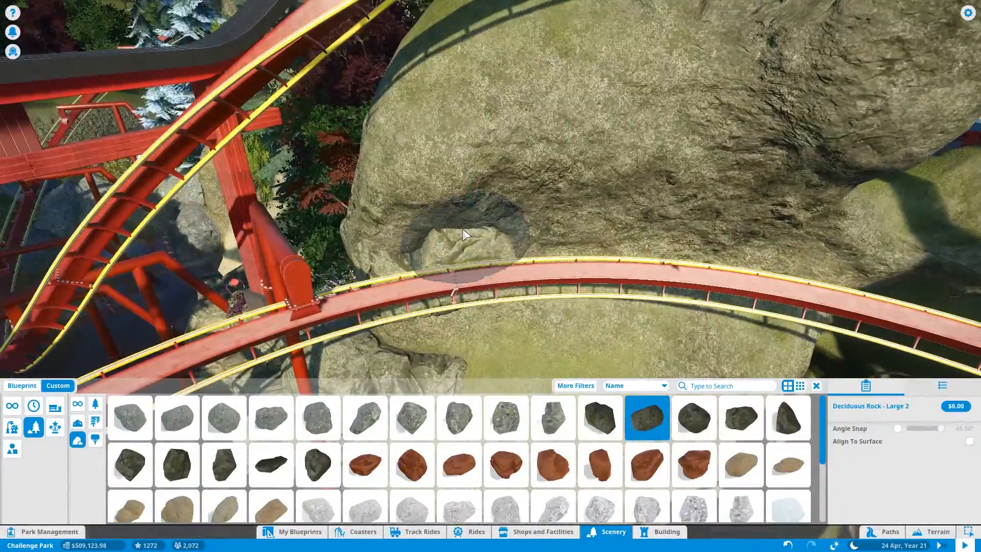
left_click(600, 418)
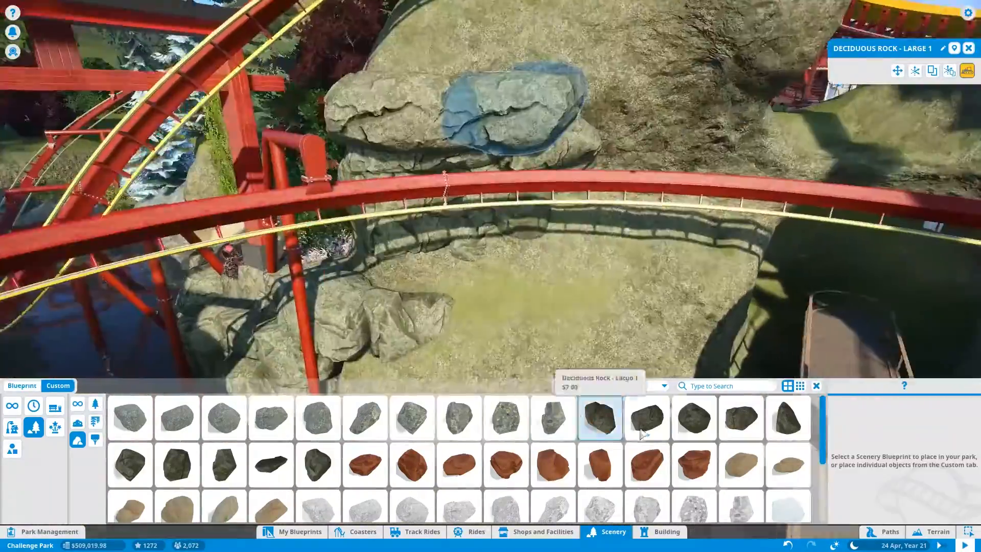
left_click(600, 419)
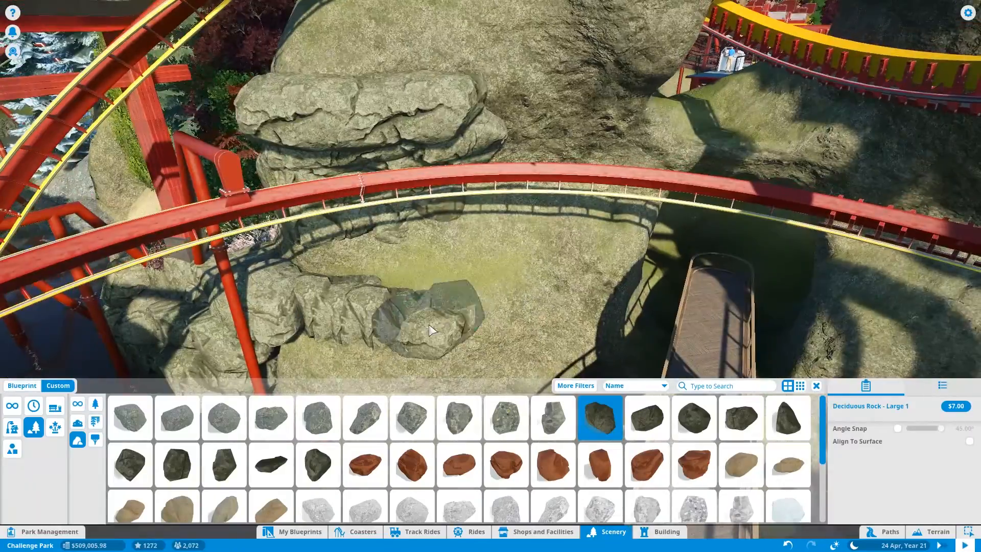
left_click(666, 532)
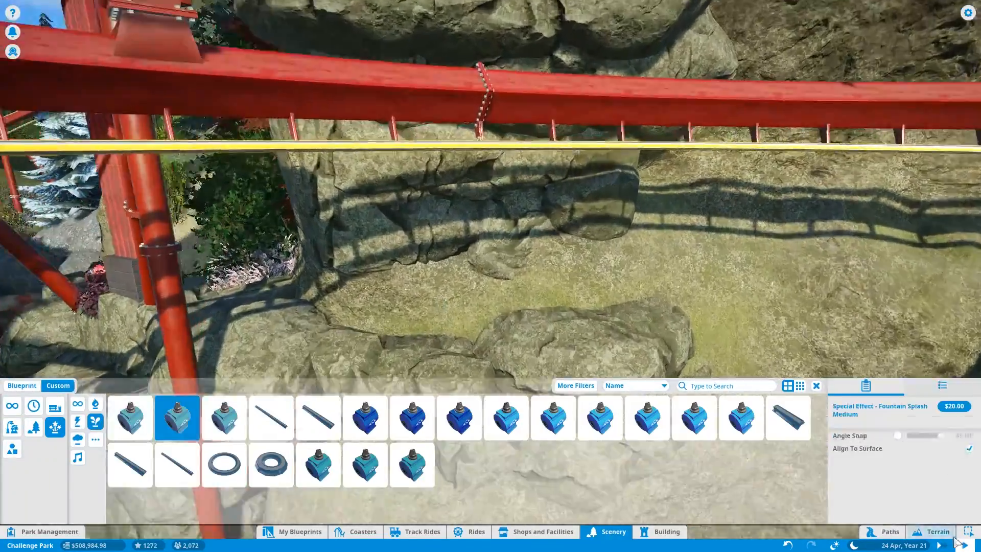
Step: Place Fountain Splash Medium and Large effects on the rock face to form a misty waterfall
left_click(129, 417)
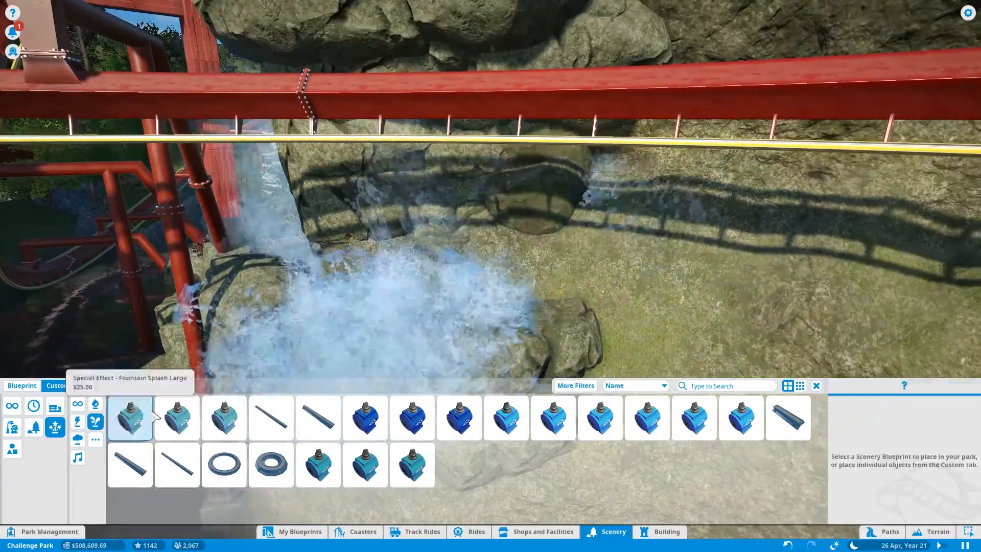
left_click(129, 417)
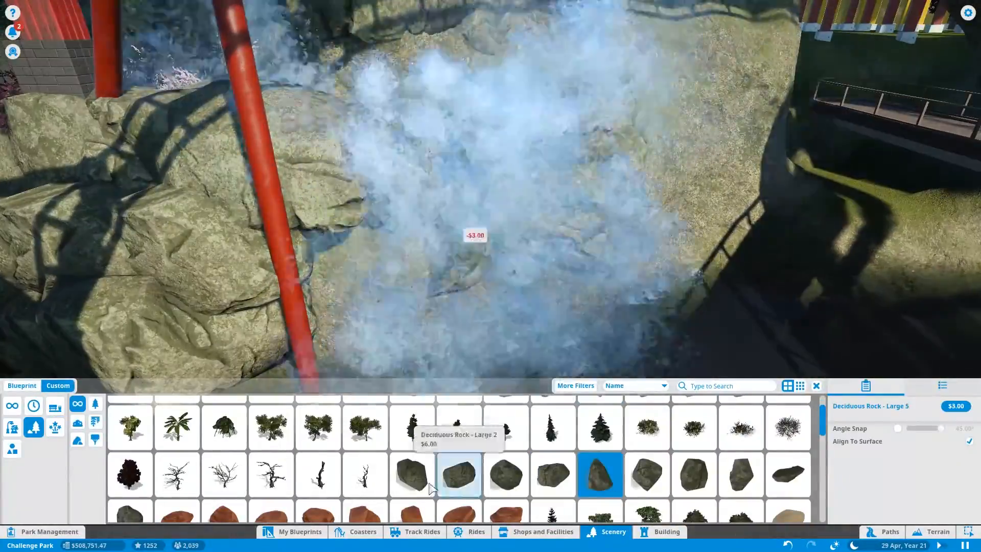
Step: Ring the waterfall splash and grassy mound with Deciduous Rock Large 1–3 boulders
left_click(458, 475)
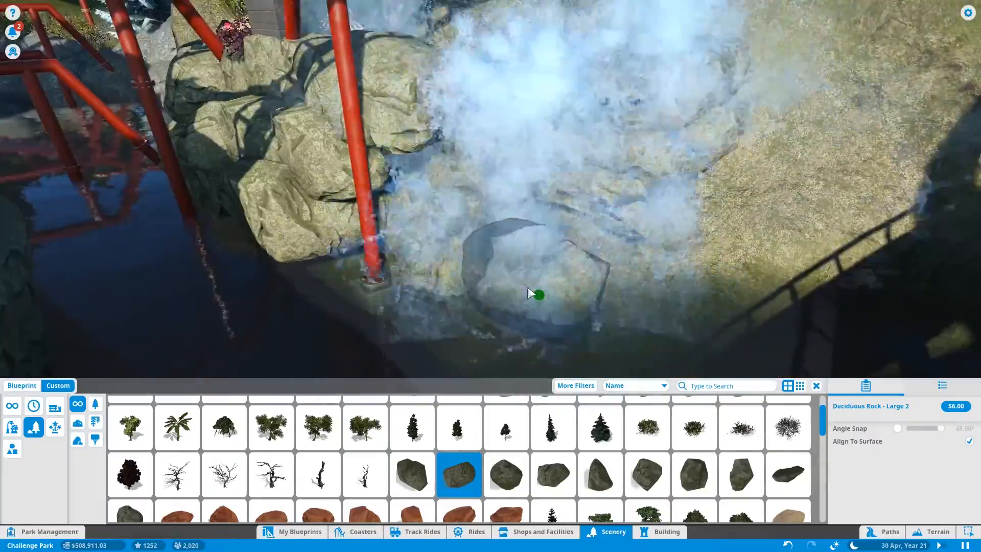
left_click(411, 475)
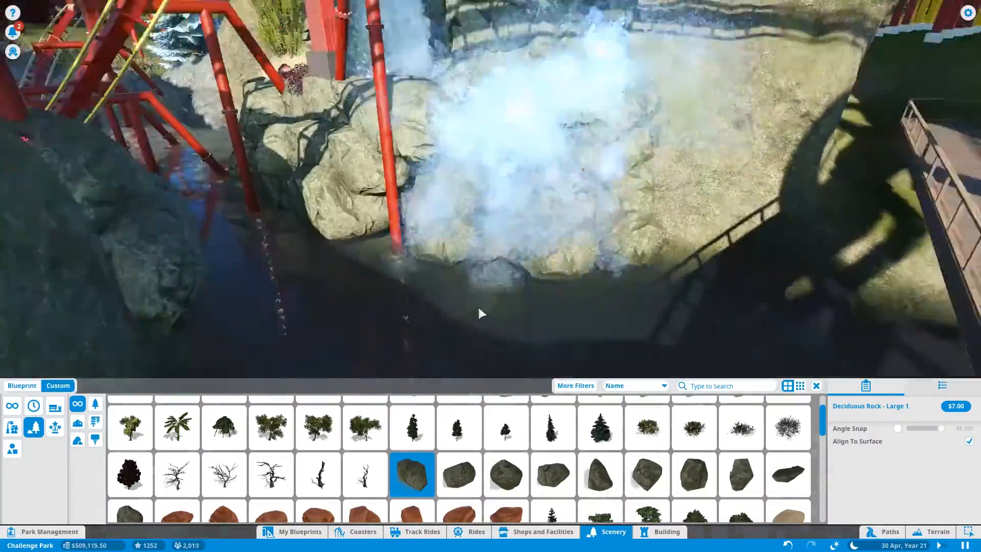
left_click(458, 475)
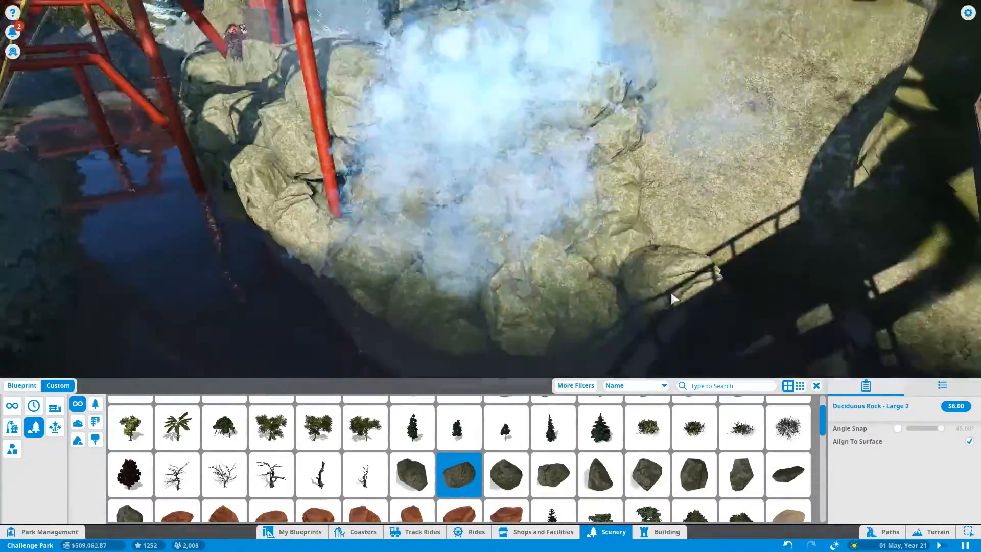
left_click(506, 474)
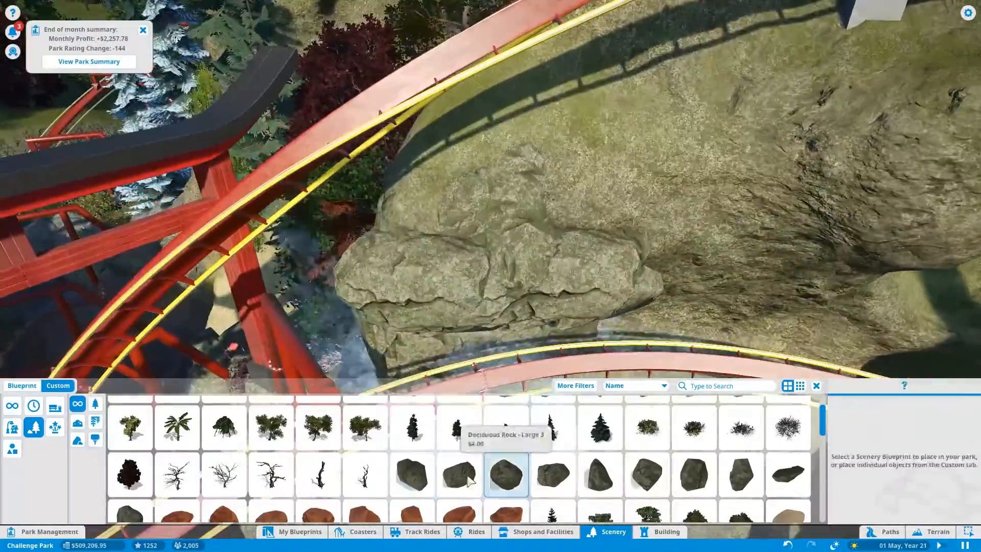
left_click(506, 473)
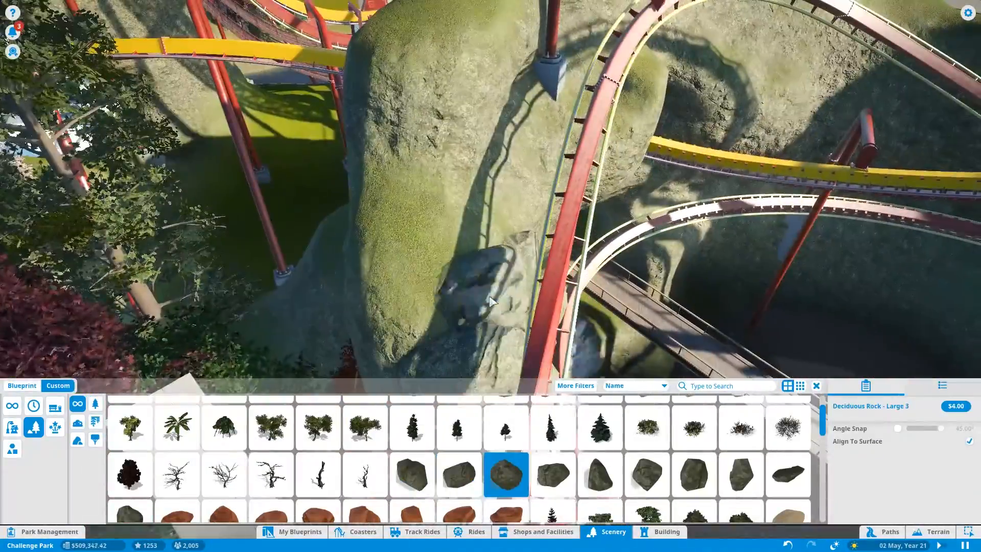
left_click(459, 474)
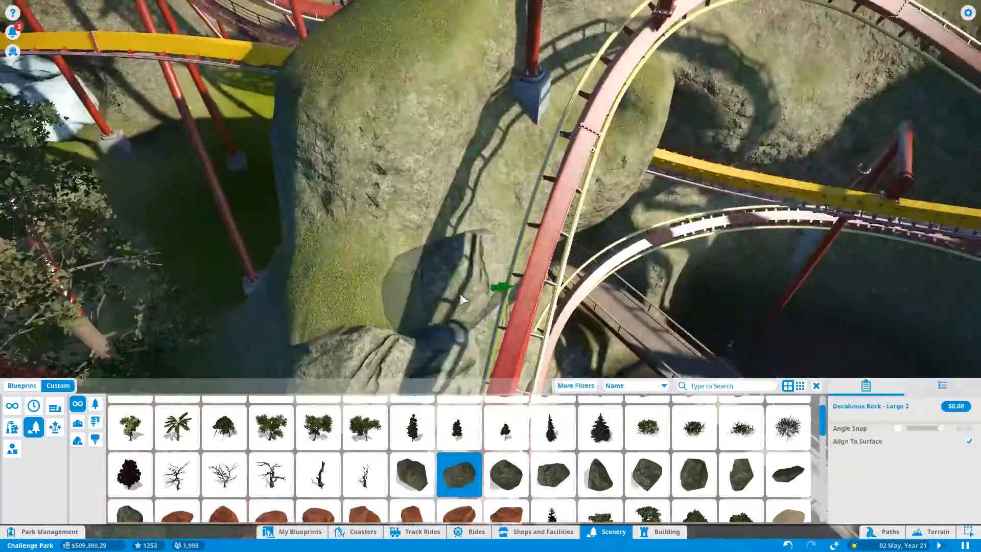
left_click(411, 475)
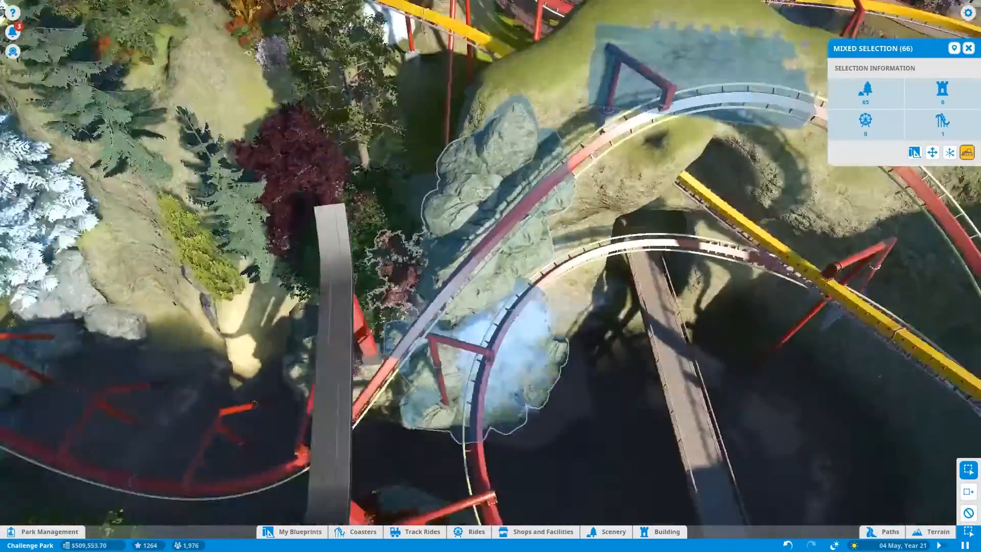
Step: Start Create Blueprint for the large group, then cancel it to reselect scenery only
left_click(967, 152)
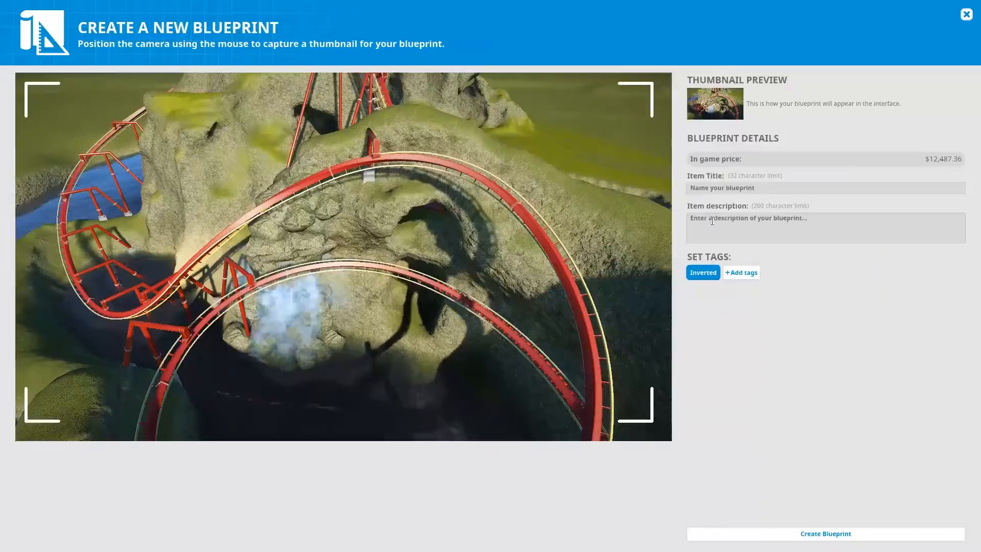
left_click(741, 272)
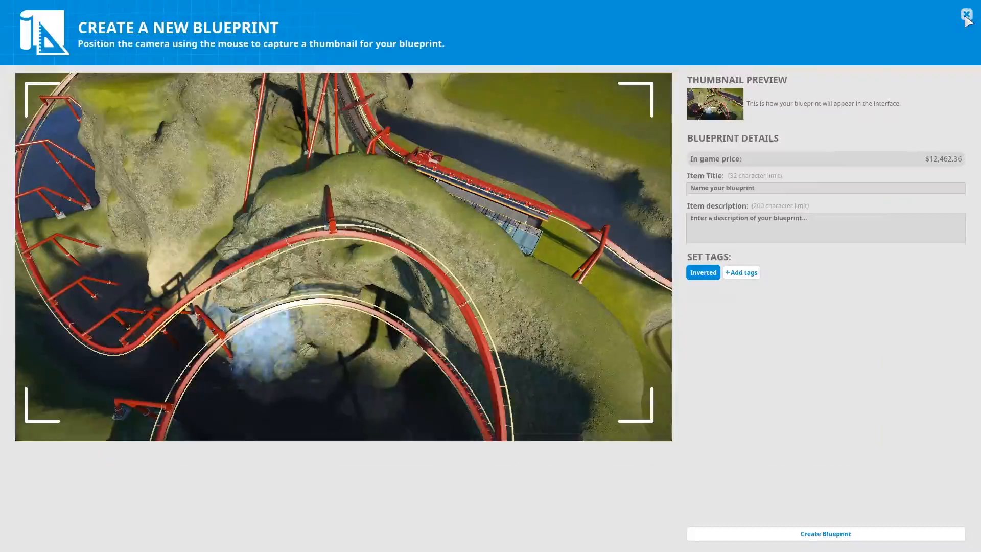
left_click(968, 13)
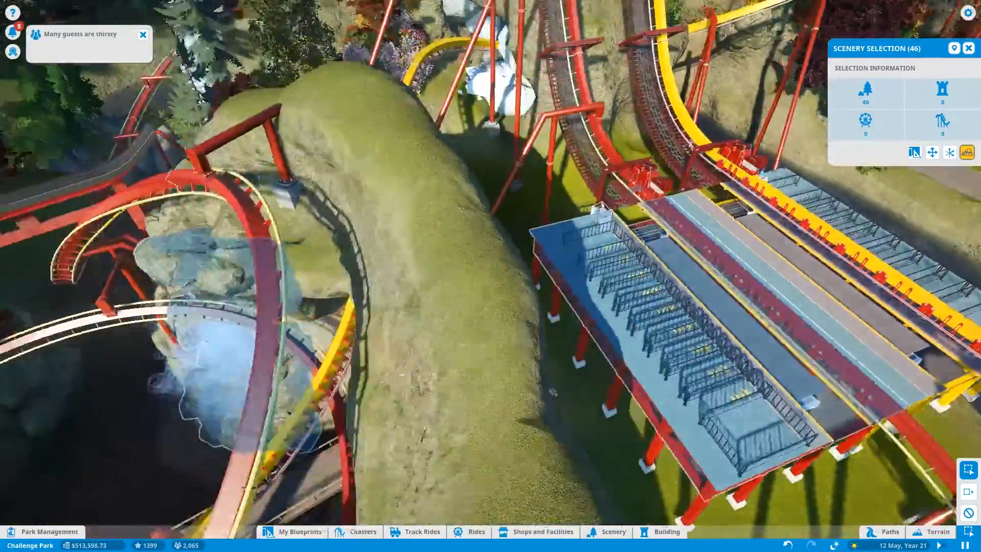
Step: Save the 46-piece rock-and-waterfall group as a new blueprint
left_click(966, 152)
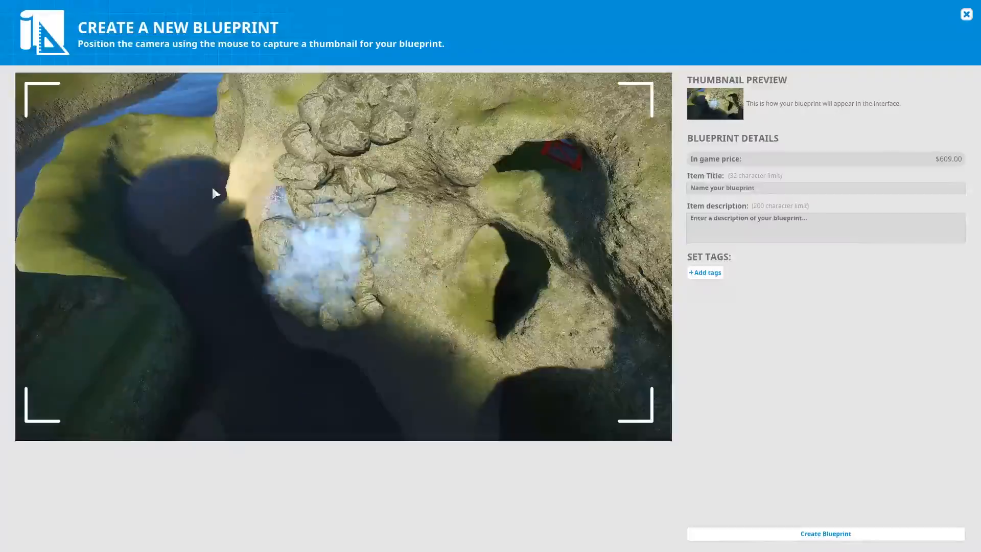
left_click(966, 14)
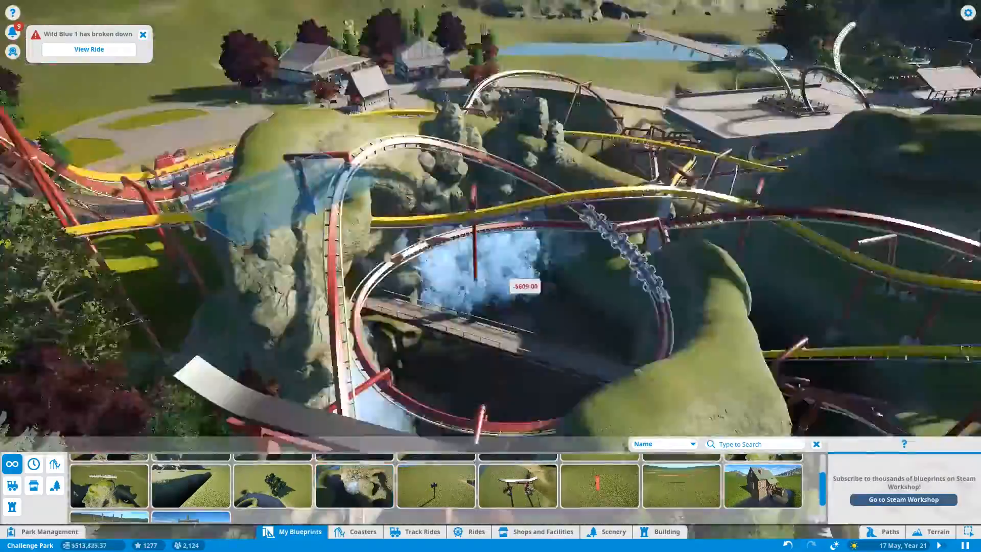
Step: Place a copy of the waterfall blueprint cascading into the pit inside the loop
left_click(354, 486)
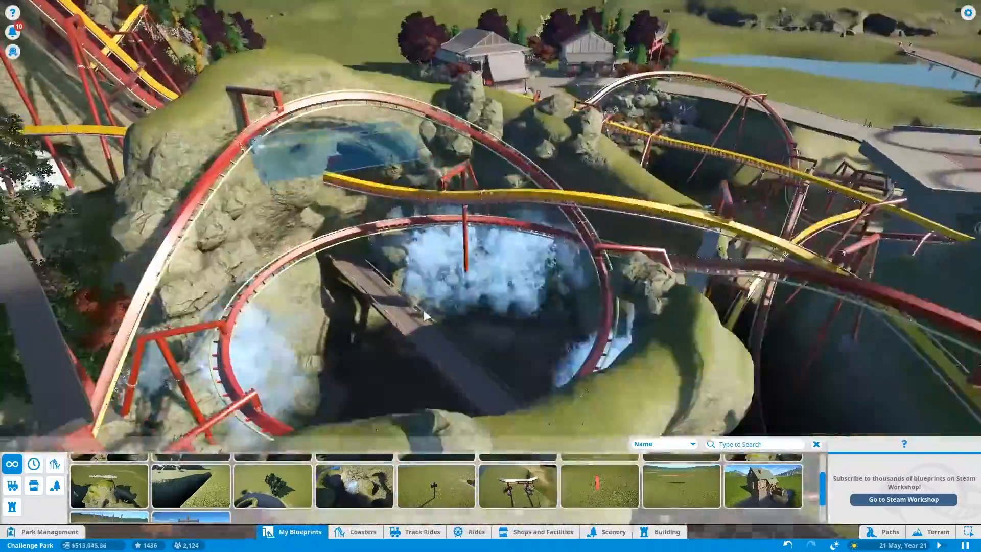
Step: Return to individual rocks and pile large boulders on the mound, rock pile and beside the helix waterfall
left_click(613, 531)
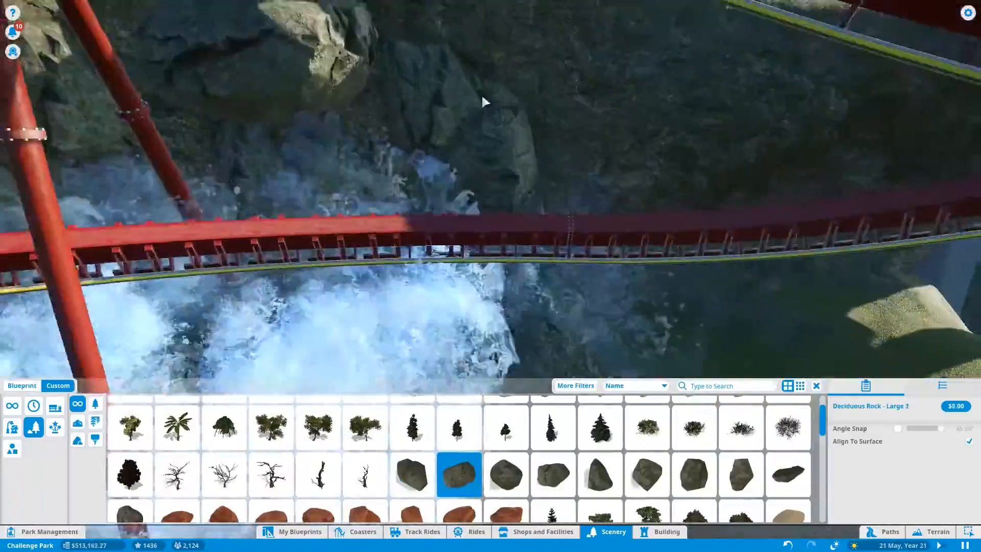
left_click(412, 474)
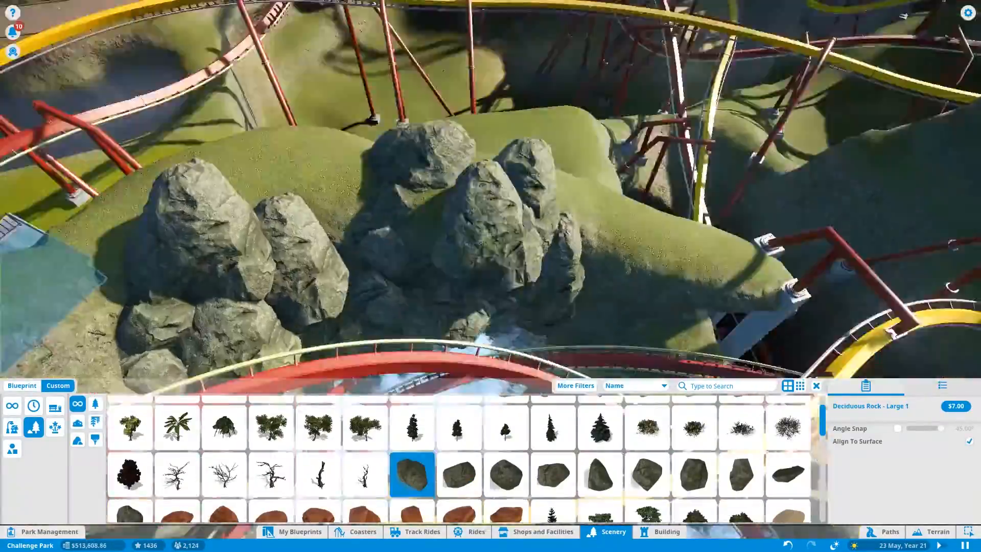
left_click(458, 475)
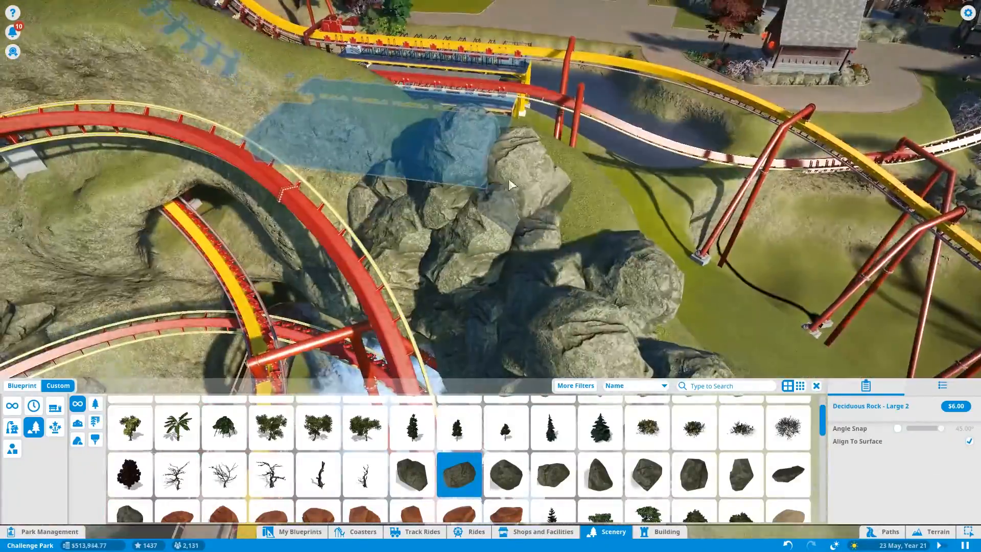
left_click(412, 474)
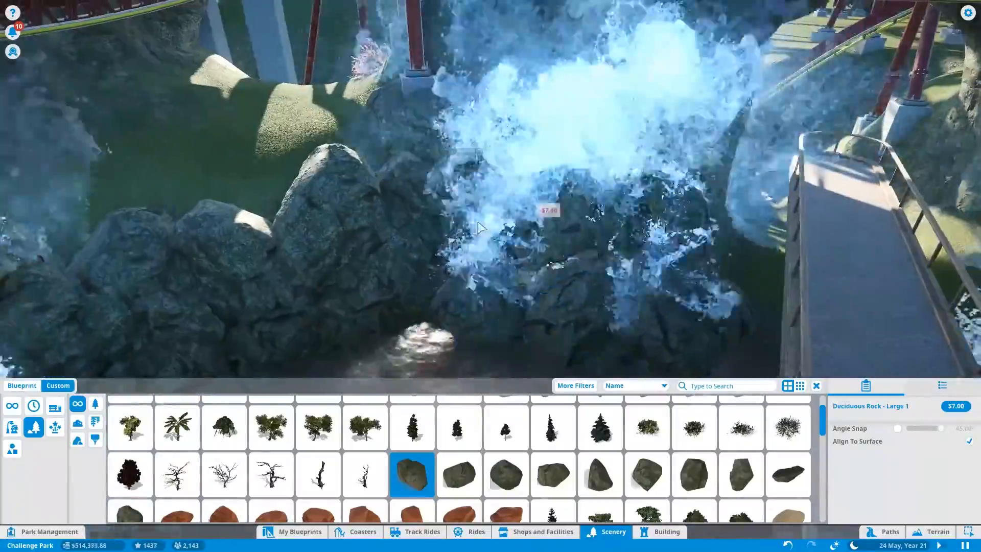
left_click(459, 474)
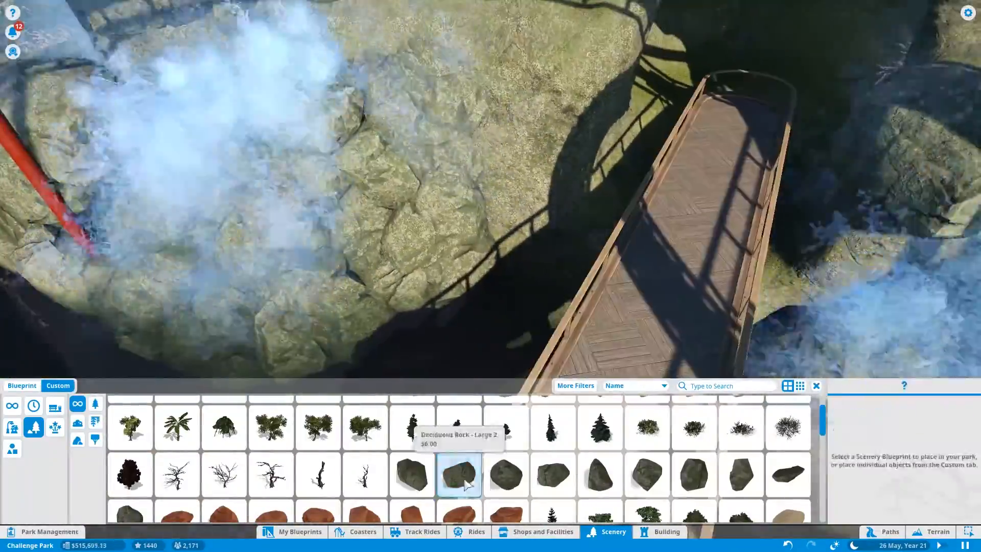
Step: Add more Deciduous Rock Large boulders beside the track, under the helix and near the station ramp
left_click(412, 474)
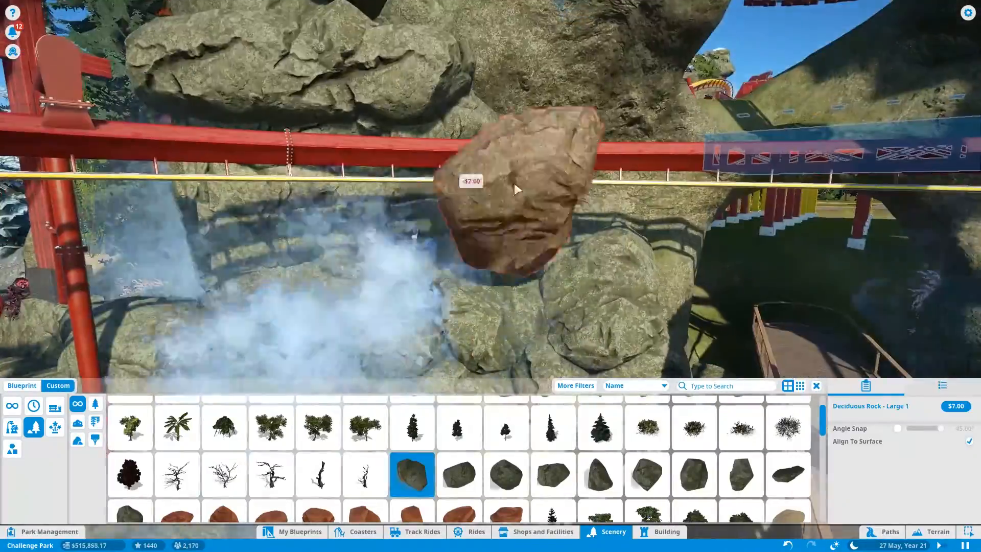
left_click(459, 475)
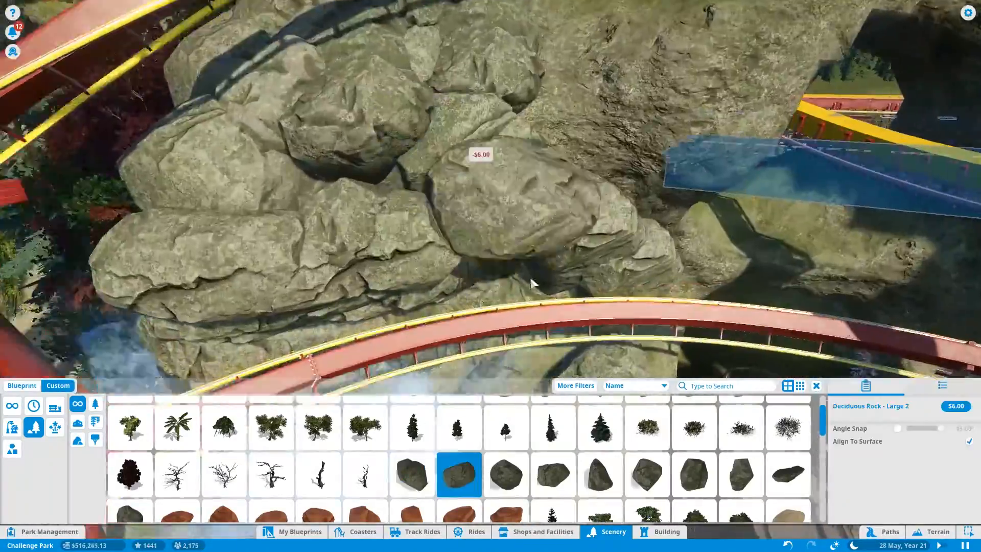
left_click(412, 474)
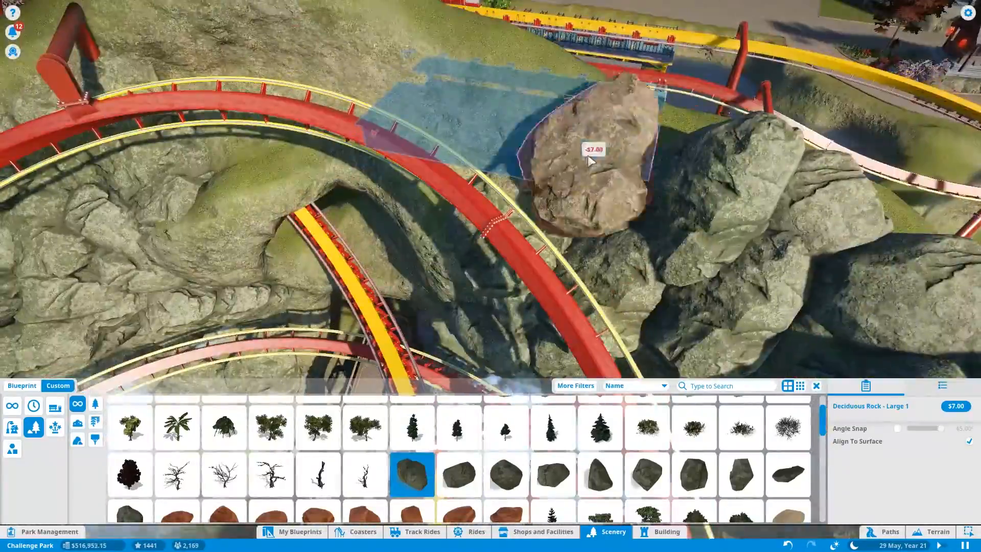
left_click(459, 475)
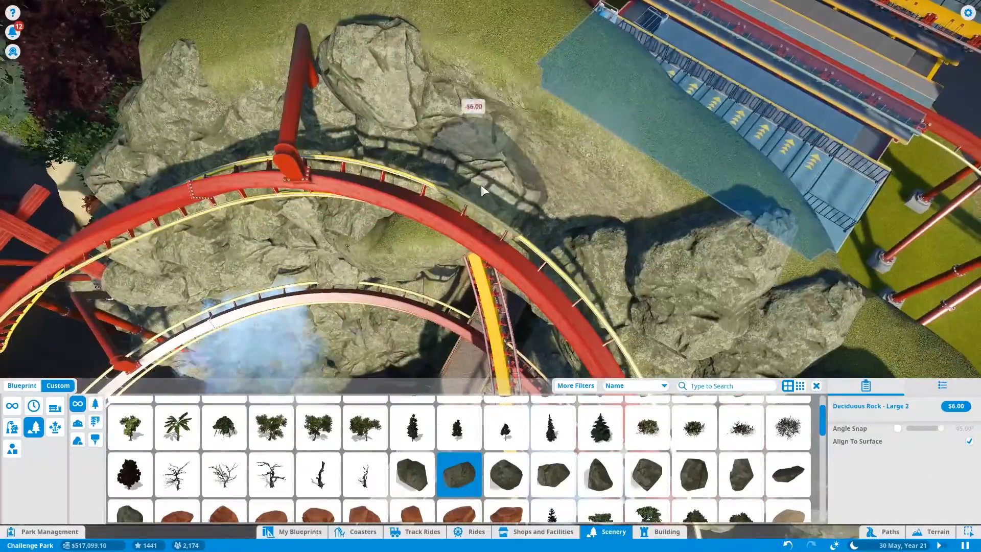
left_click(412, 476)
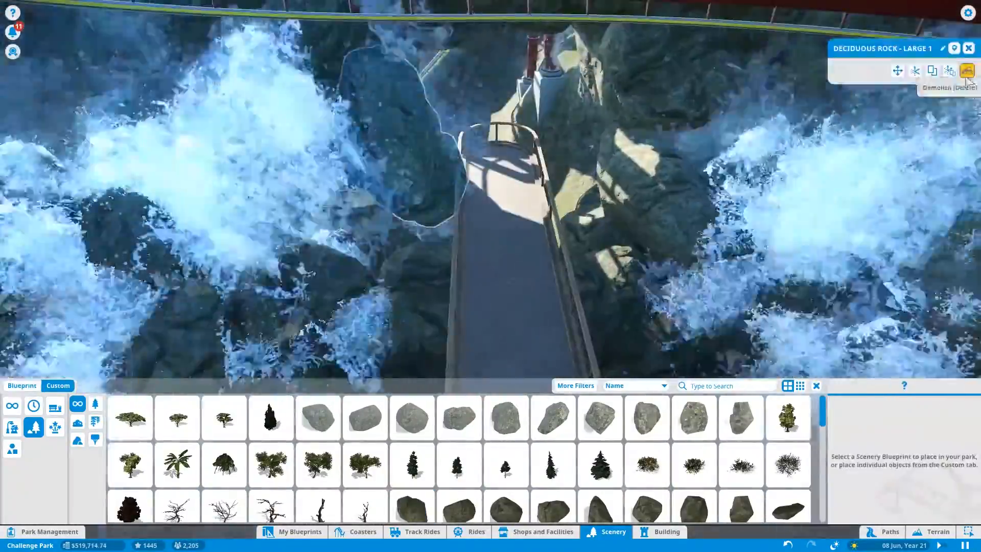
Step: Remove a misplaced rock, set a large boulder beside the waterfall, and list the Special Effects fountain pieces
left_click(411, 507)
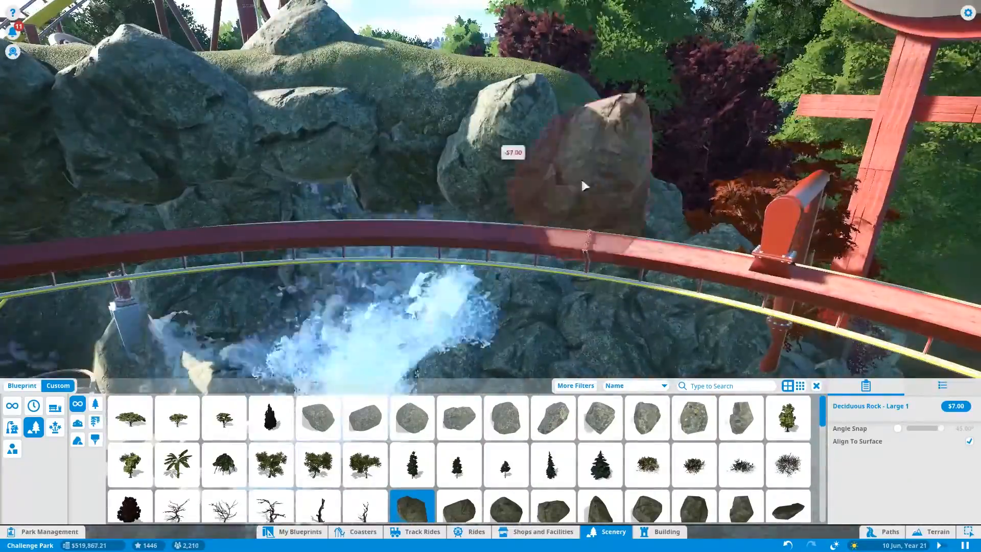
left_click(459, 504)
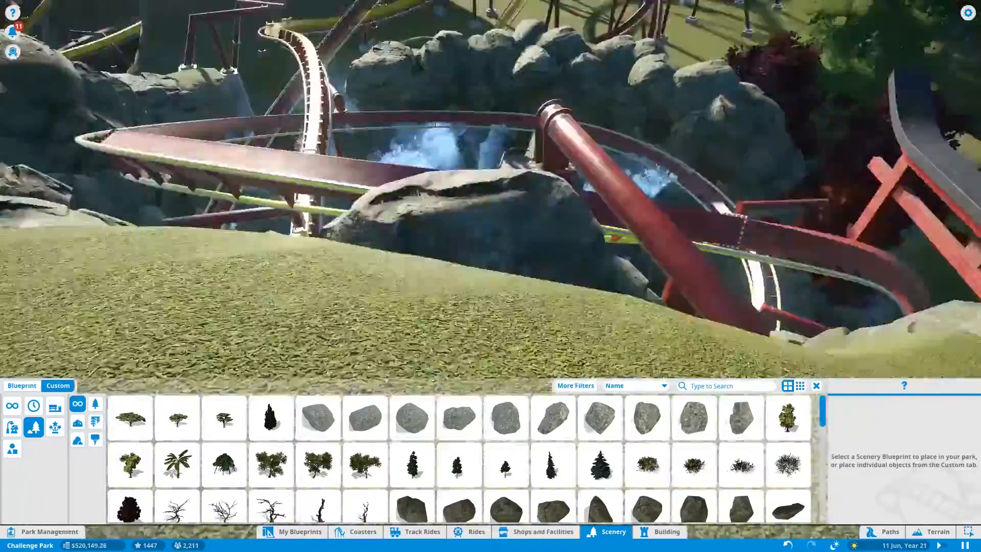
left_click(78, 438)
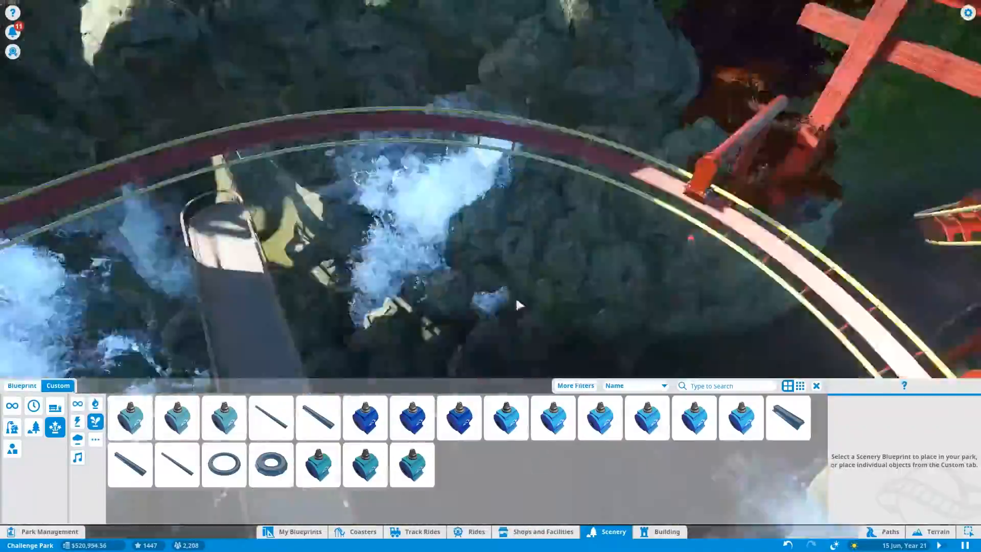
Step: Place a Fountain Splash Medium effect in the waterfall pool below the rocks
left_click(130, 419)
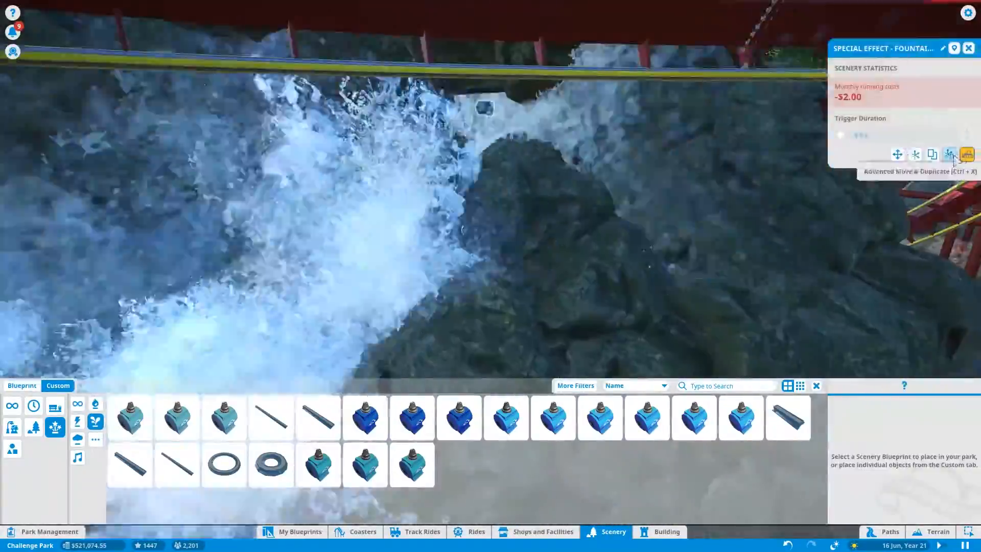
left_click(969, 48)
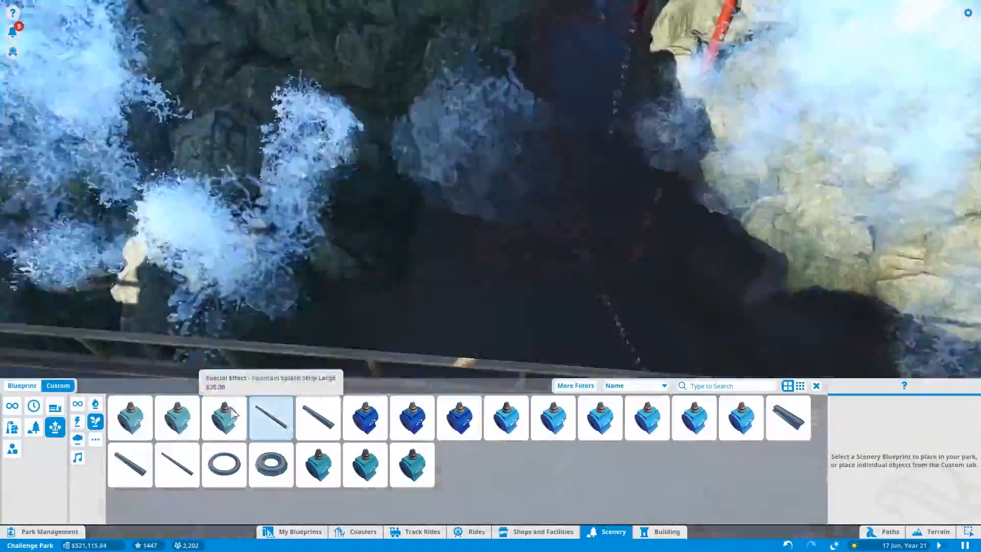
left_click(177, 418)
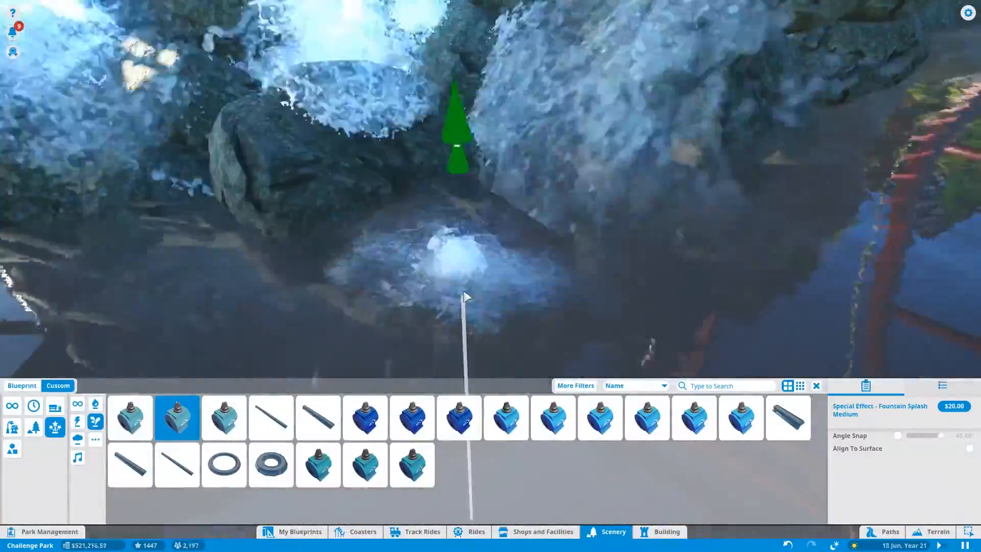
left_click(130, 418)
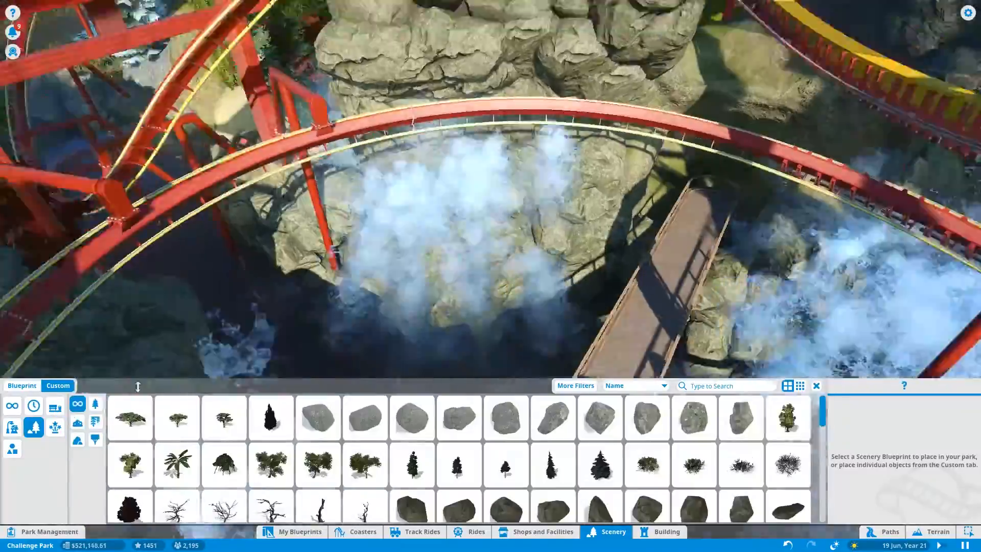
Step: Plant Red Floral Bush, Green Leafy Bush, Ironwood 1 and 2, and Green Bush Large 3 and 1 among the rocks
left_click(224, 464)
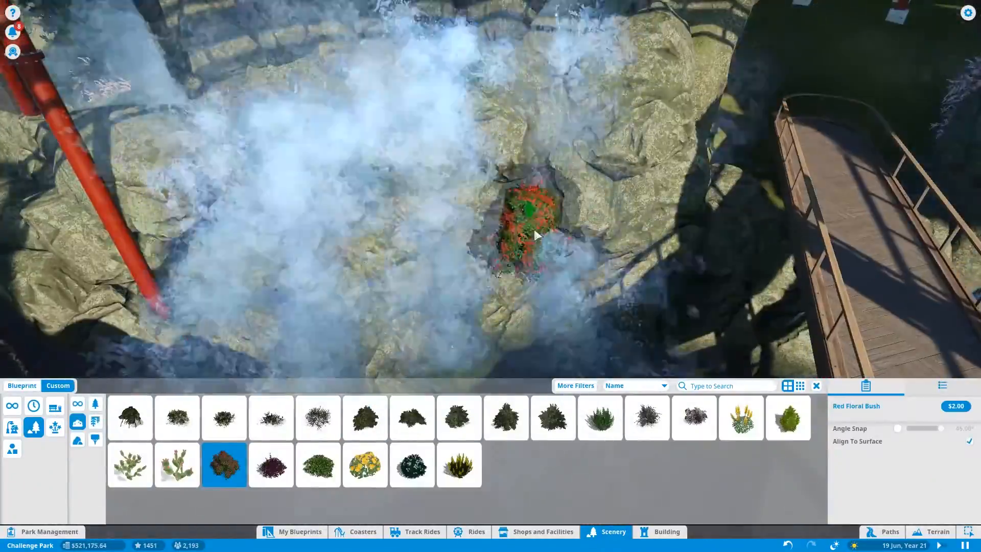
left_click(599, 418)
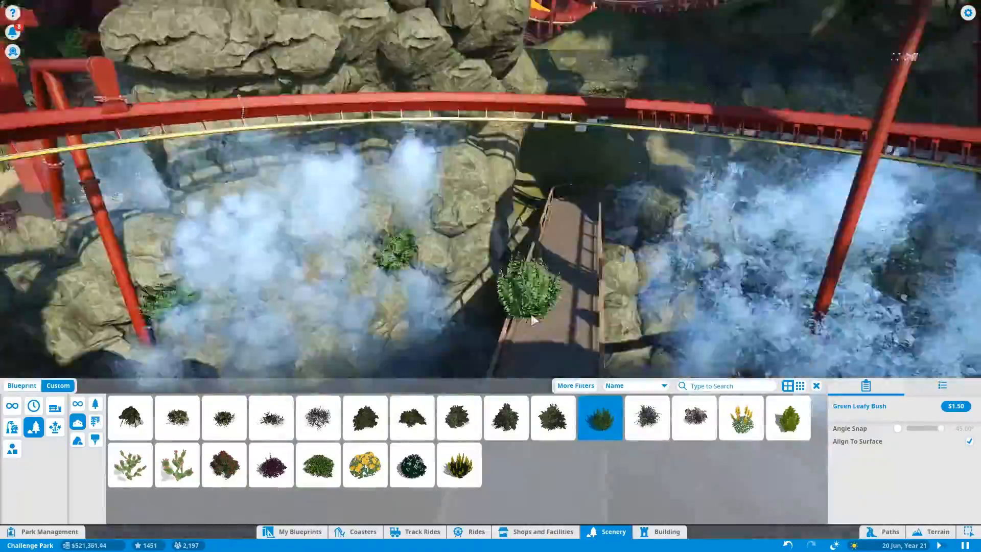
left_click(646, 418)
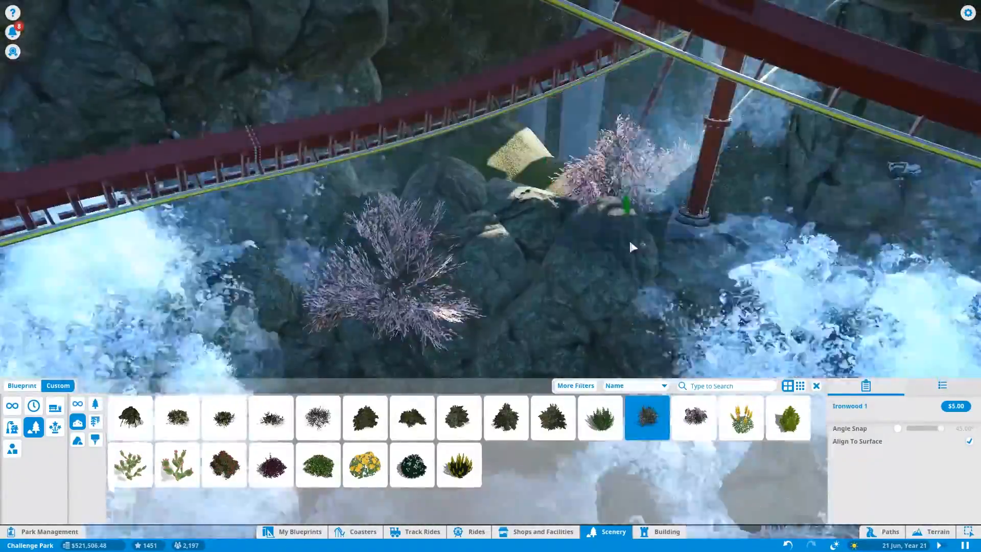
left_click(693, 418)
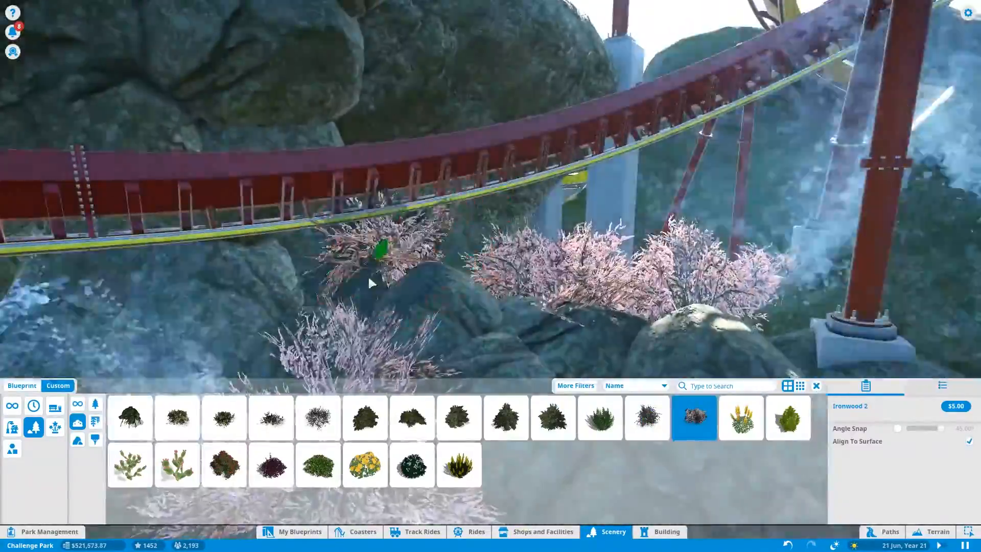
left_click(553, 418)
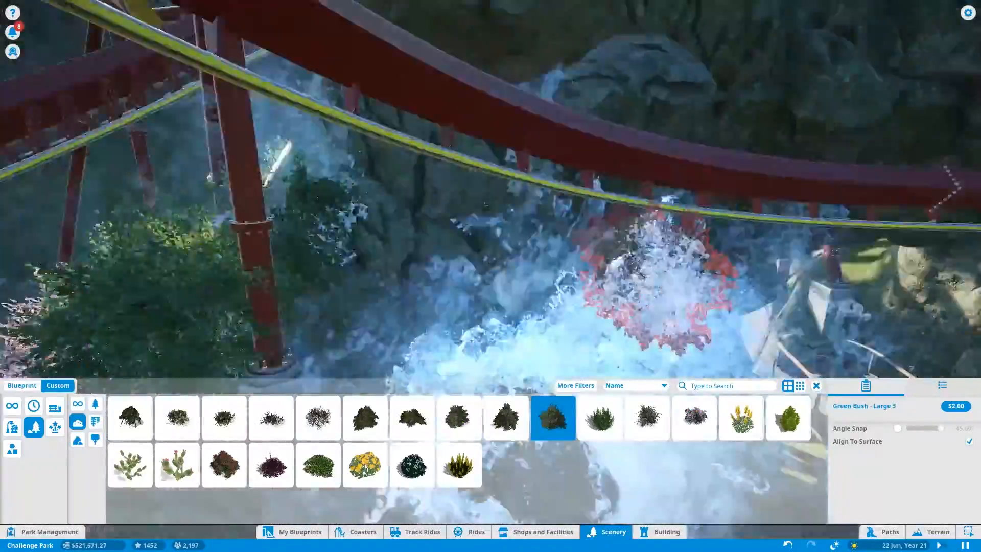
left_click(459, 418)
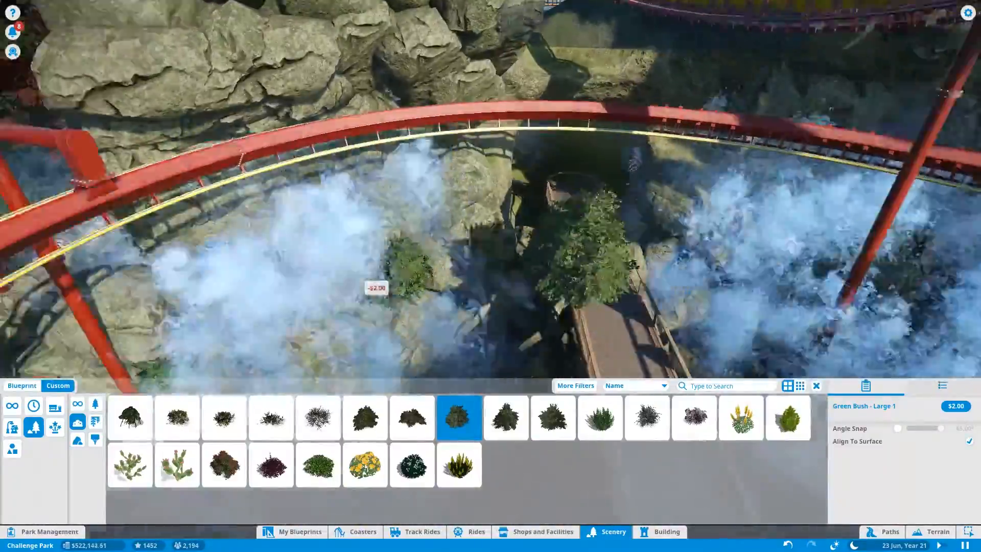
left_click(365, 418)
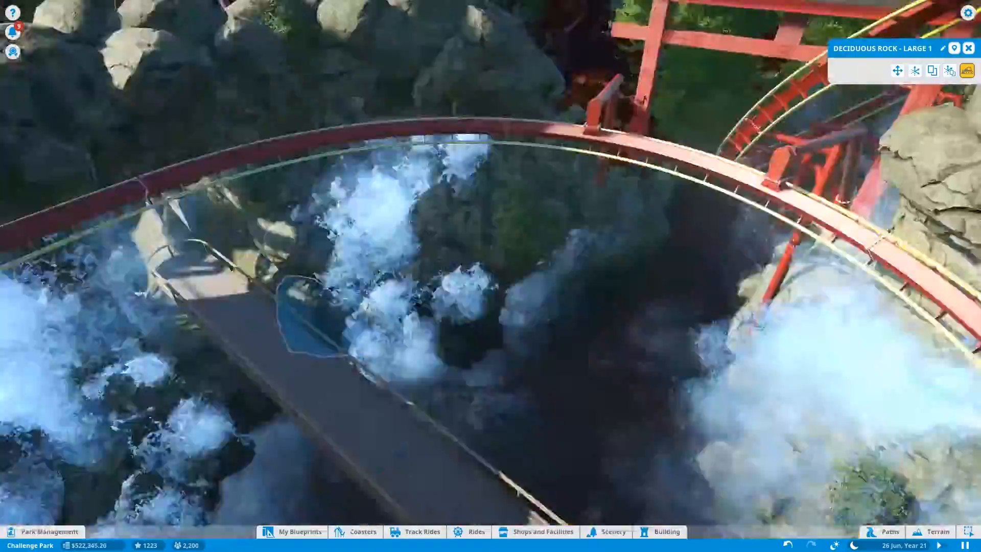
Step: Plant Ash Tree 1, Beach Tree 3 and 2, and Green Bush Large 1 around the rocky helix
left_click(613, 531)
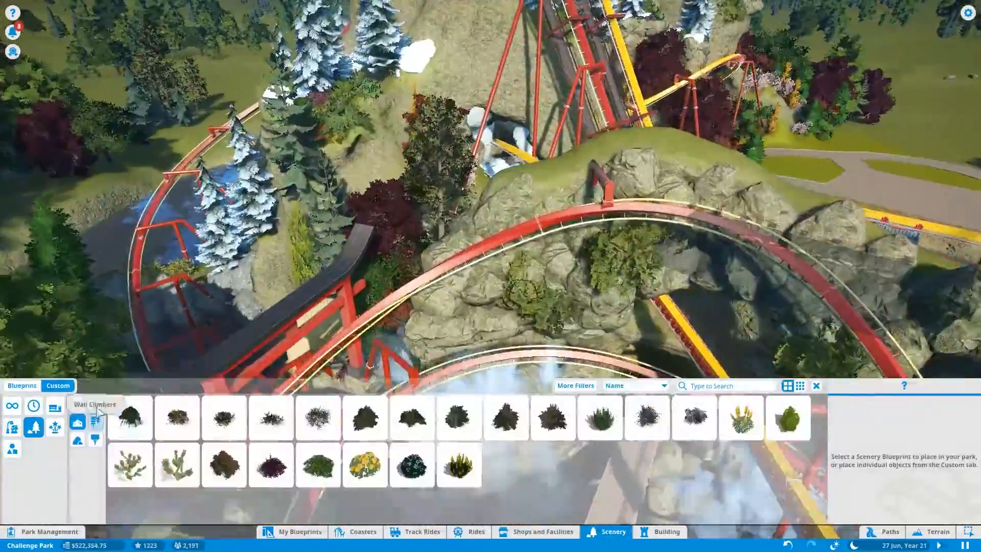
left_click(506, 418)
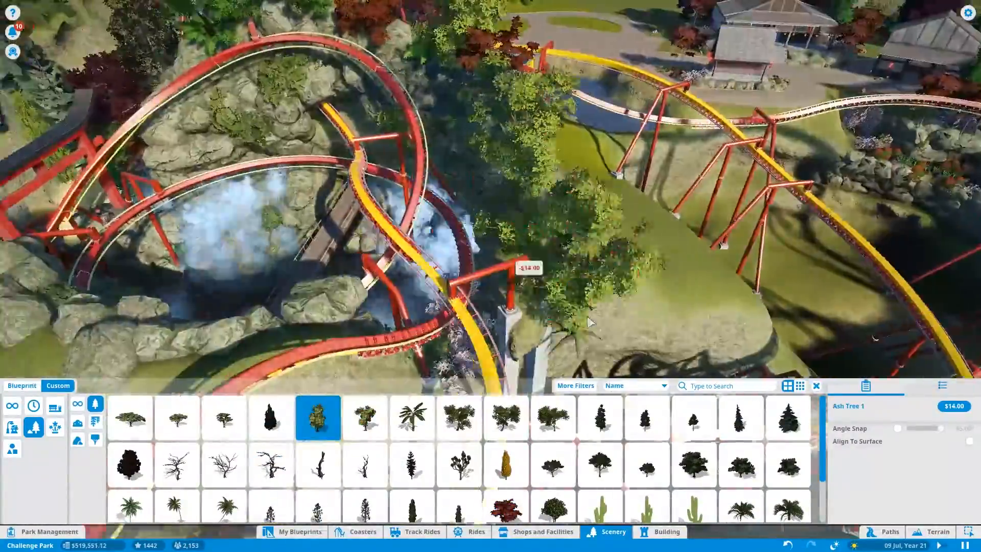
left_click(552, 417)
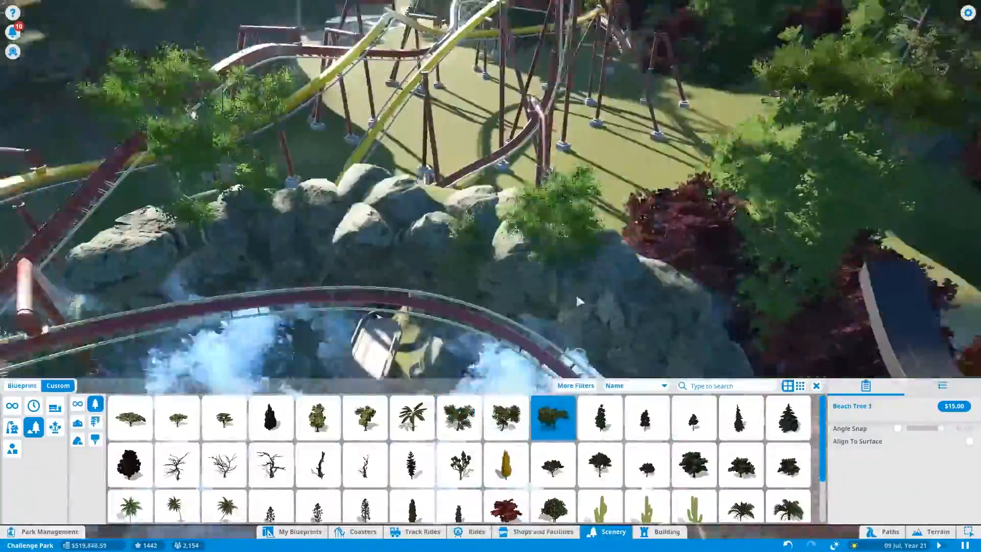
left_click(365, 418)
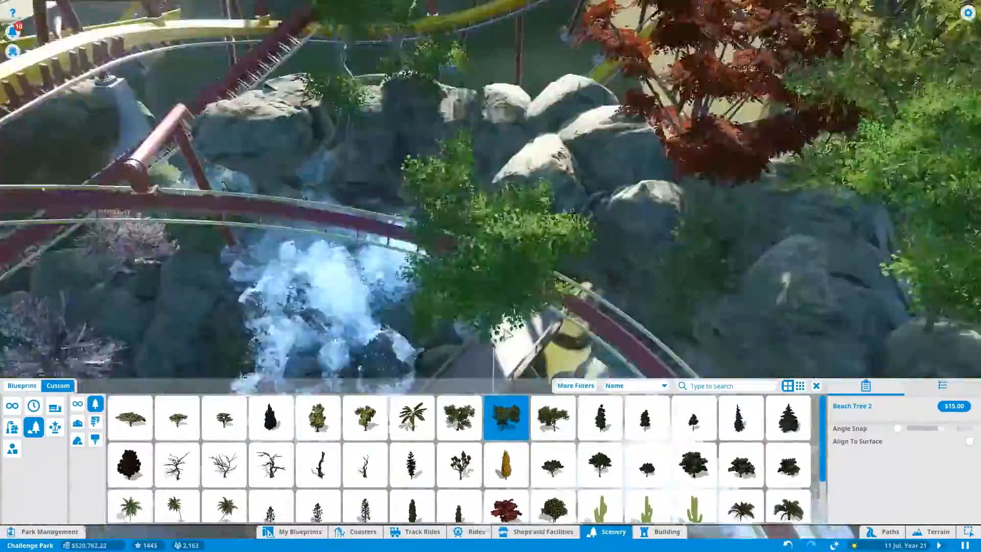
left_click(459, 418)
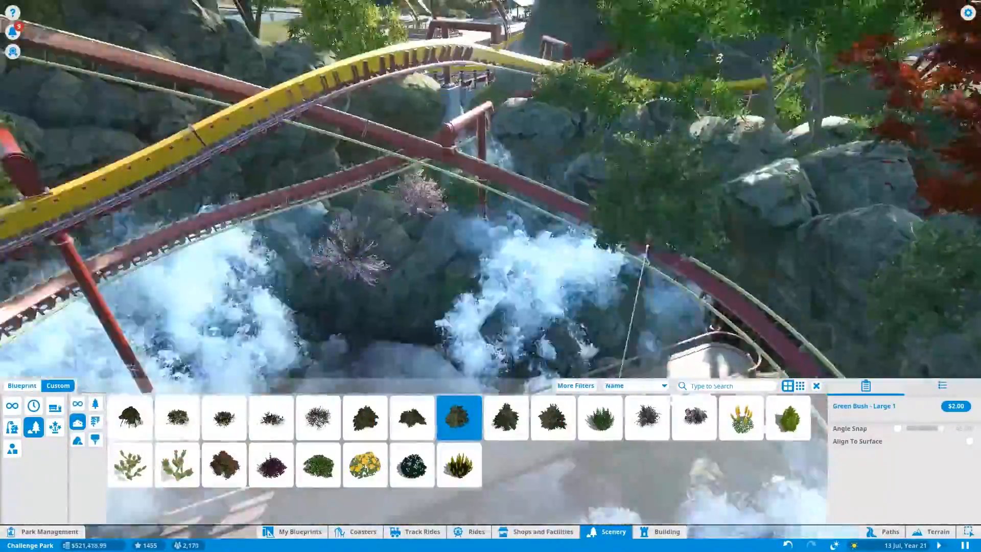
left_click(506, 418)
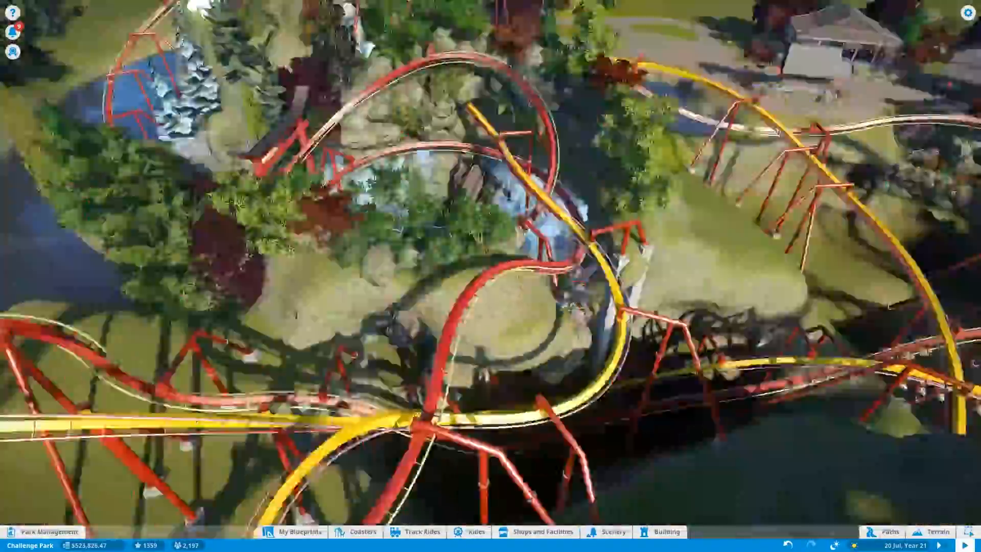
left_click(665, 532)
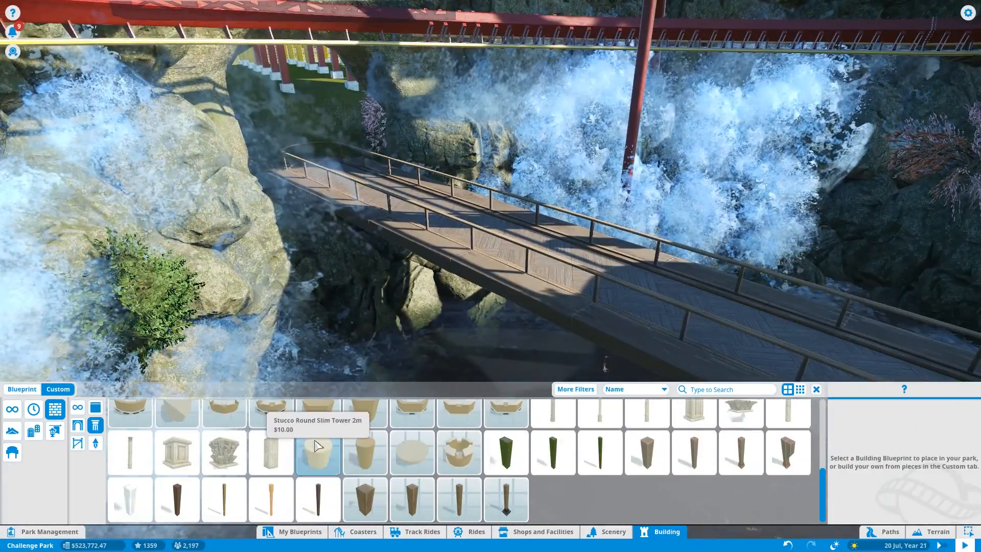
Step: Stand Wooden Pillar 4m posts beneath the bridge from Building > Custom
left_click(318, 499)
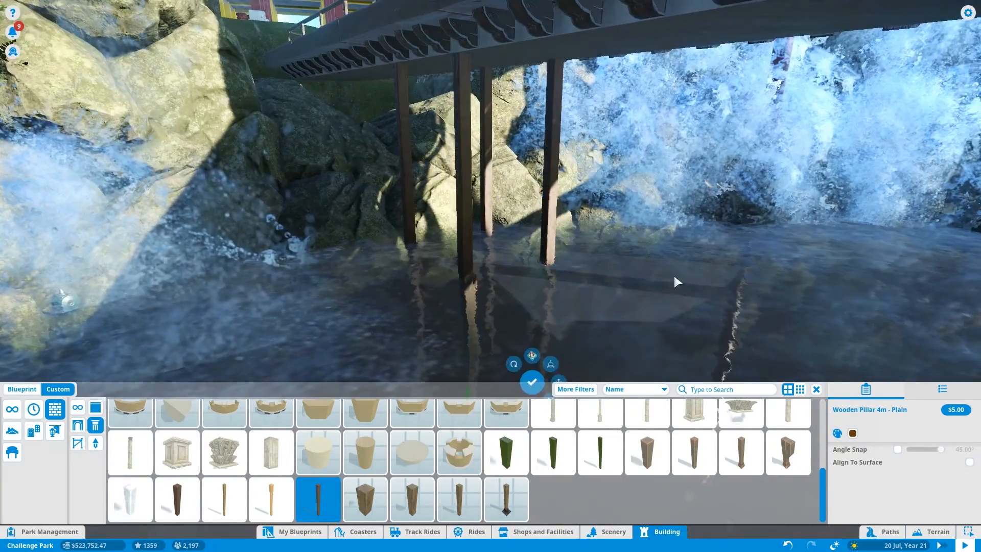
left_click(532, 381)
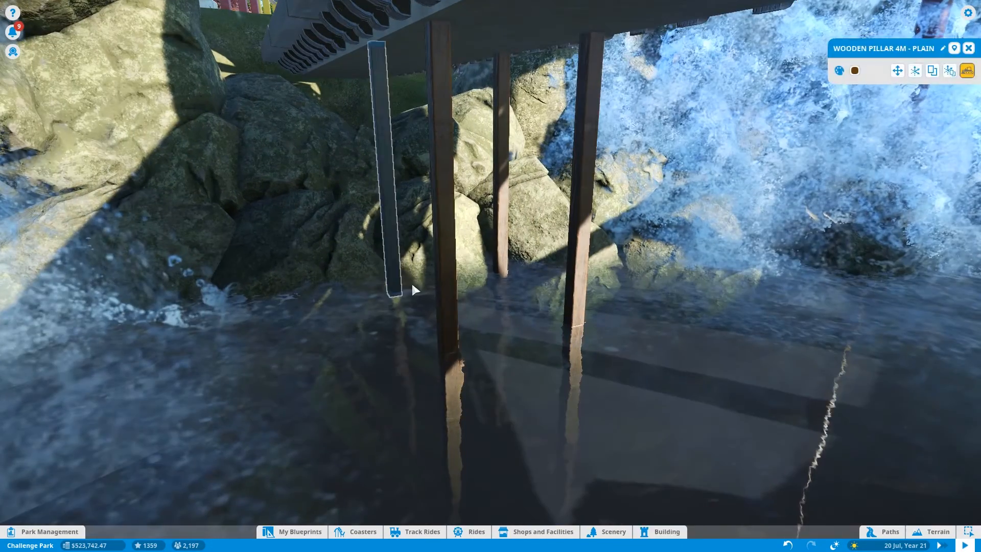
left_click(612, 532)
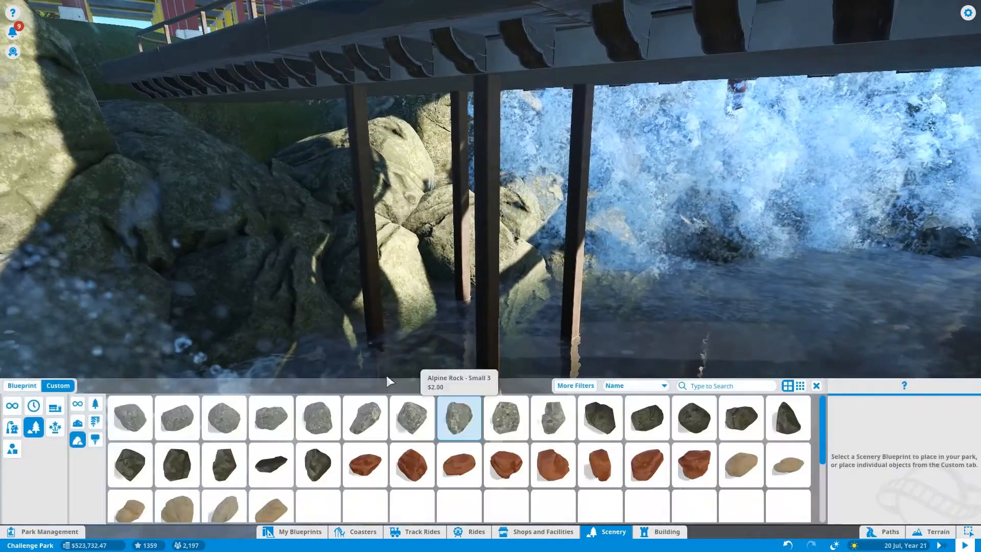
Step: Brace the pillars with Wooden Beam Framework pieces, confirming the angled beam
left_click(662, 532)
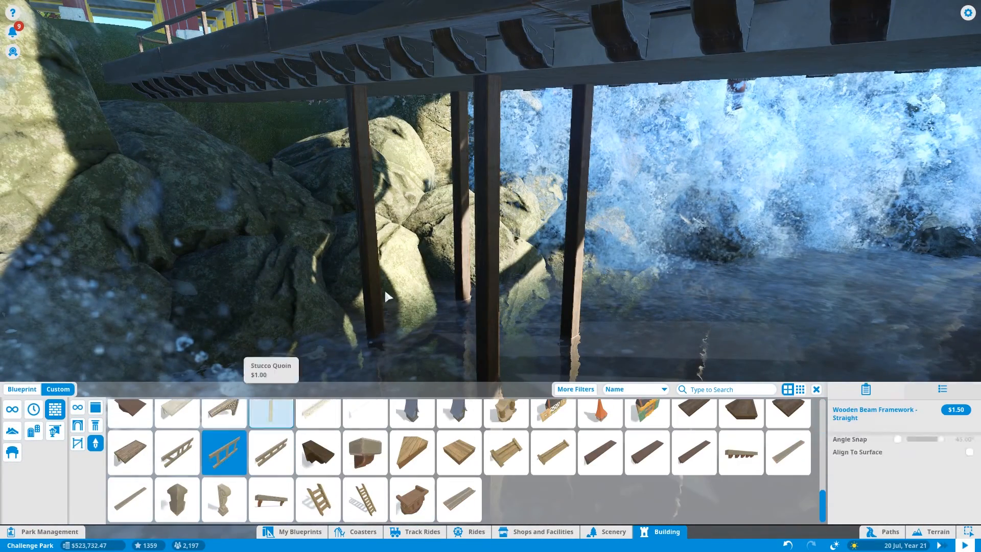
left_click(270, 453)
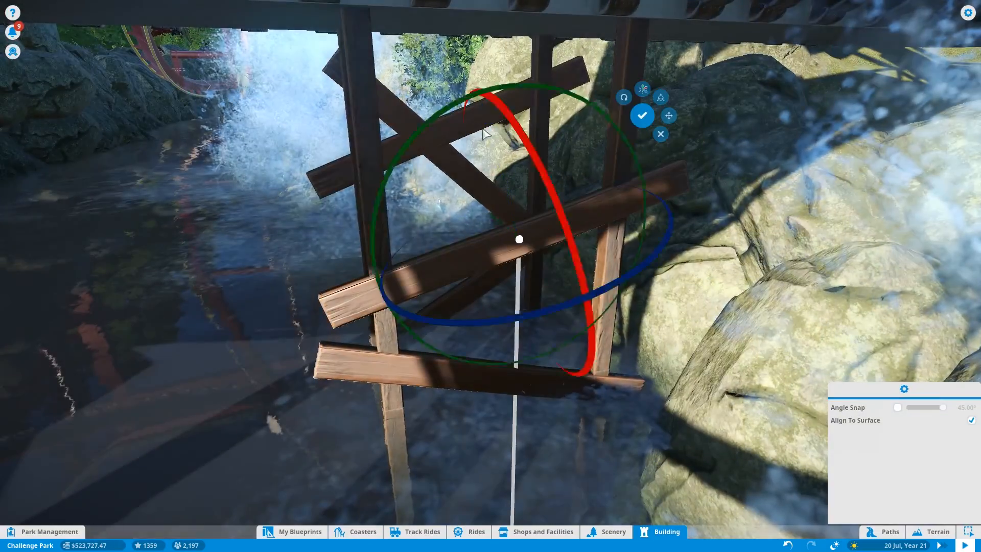
left_click(642, 115)
type("Path Su")
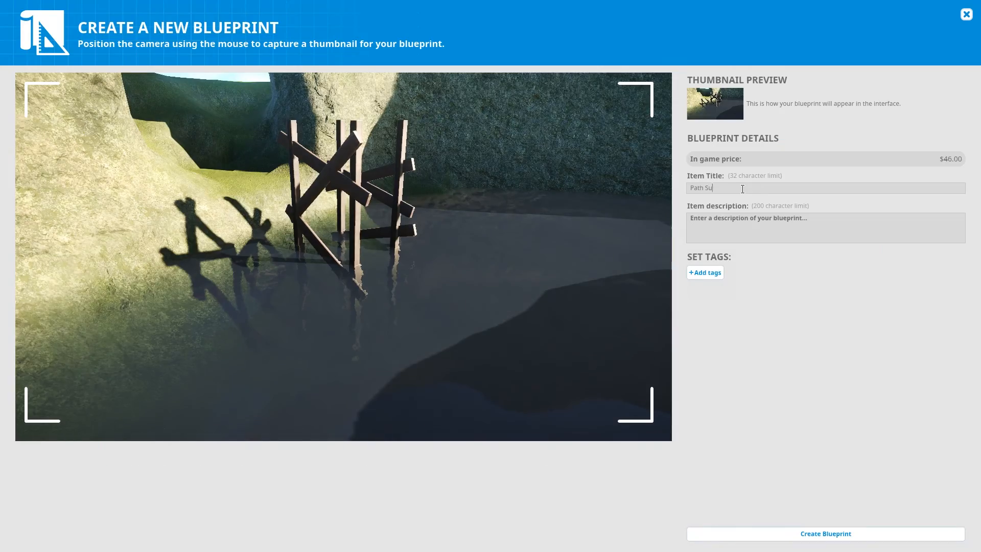
Step: Create the $46 Path Support blueprint and pick it from My Blueprints to place
left_click(966, 13)
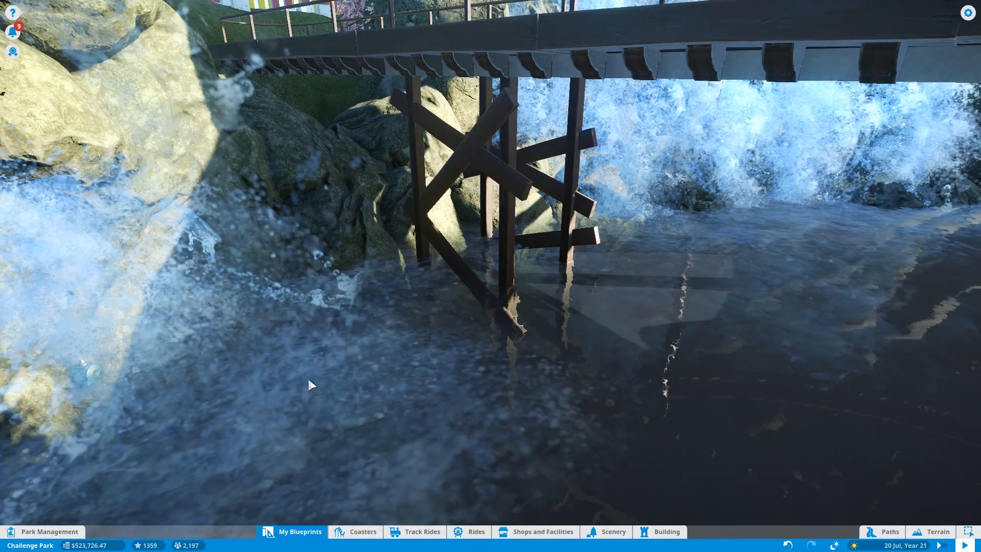
left_click(300, 532)
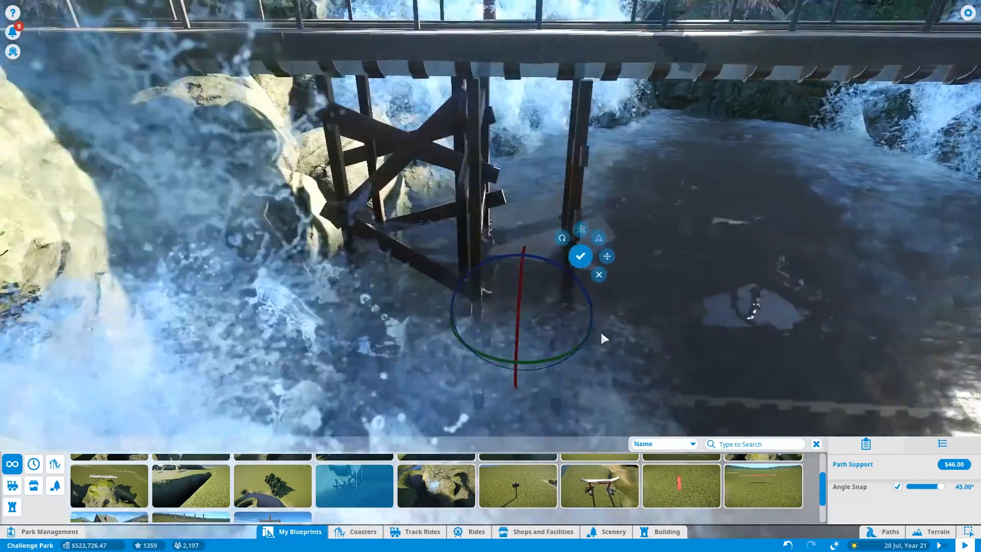
Step: Place two more Path Support copies under the bridge and set lighting to 10:00 PM
left_click(580, 255)
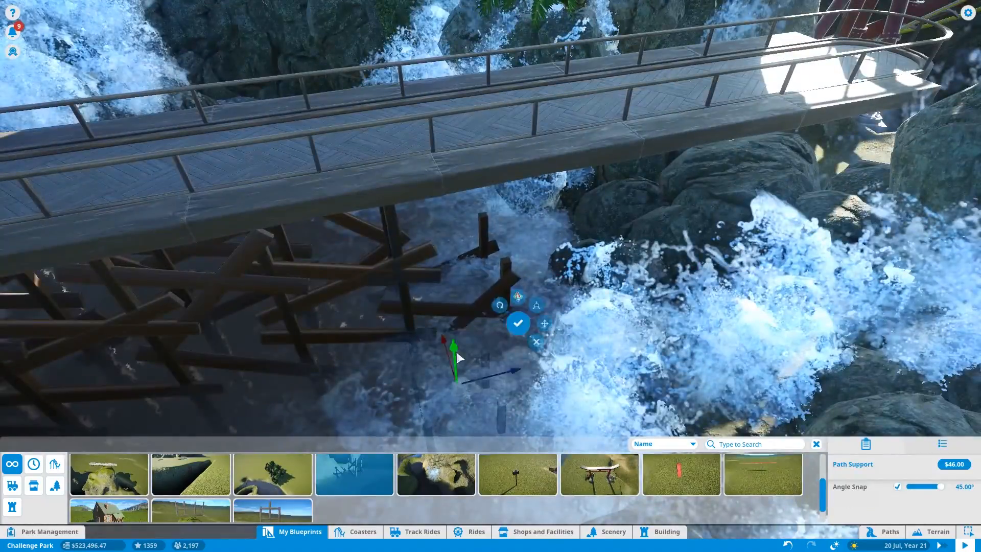
left_click(519, 322)
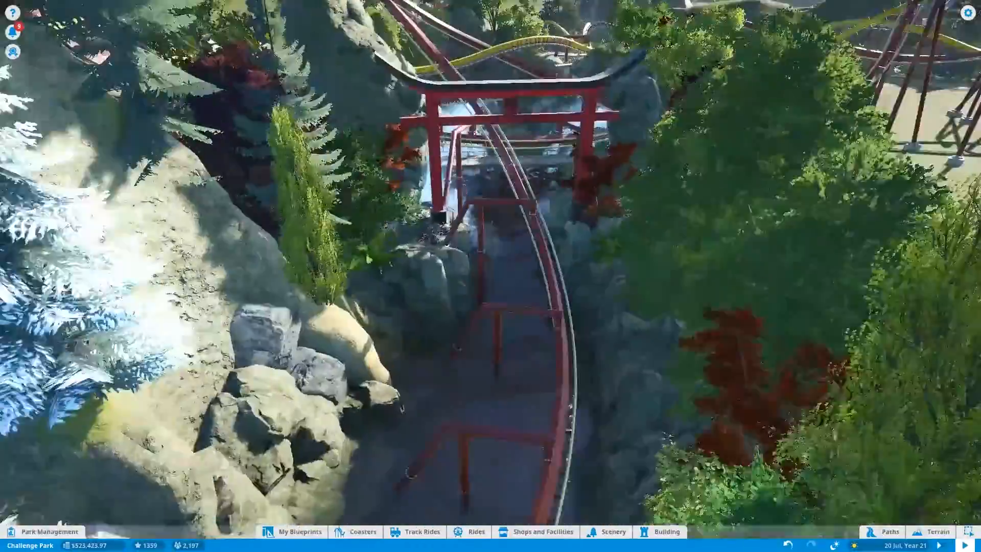
left_click(834, 545)
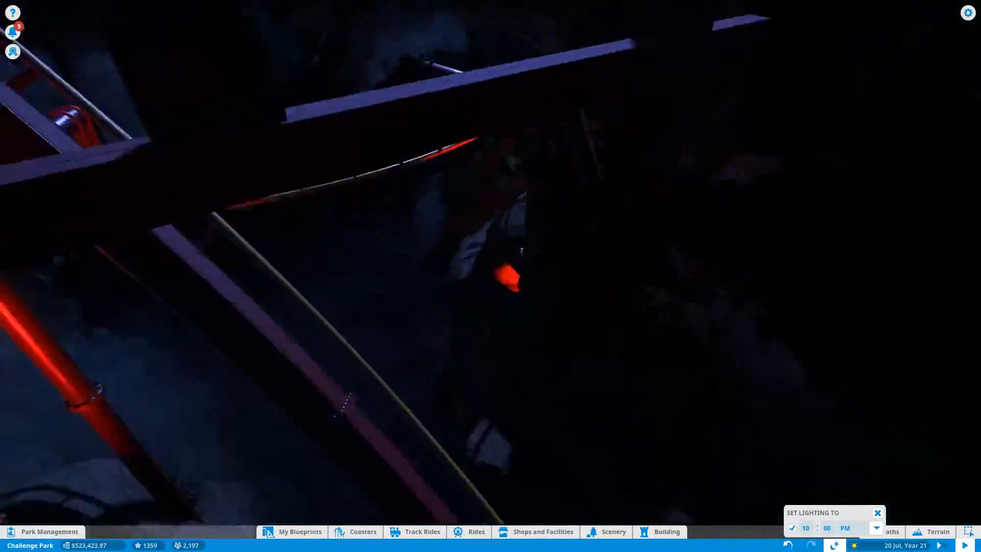
Step: Browse Scenery > Lighting to reach the Colourable Event Light
left_click(614, 531)
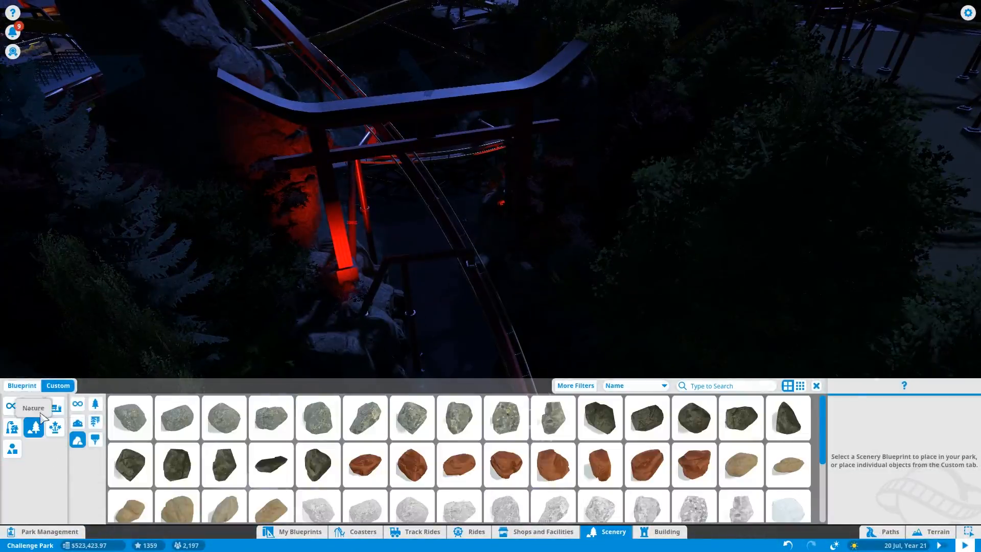
left_click(317, 418)
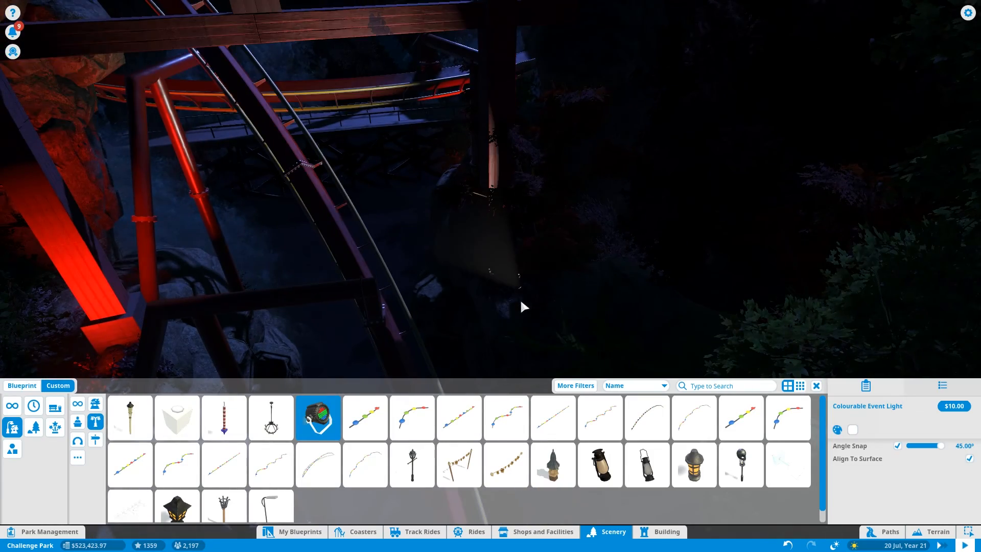
Step: Place a colourable light near the track and select Standing Torch, oil lamp and Colourable Event Light pieces
left_click(534, 310)
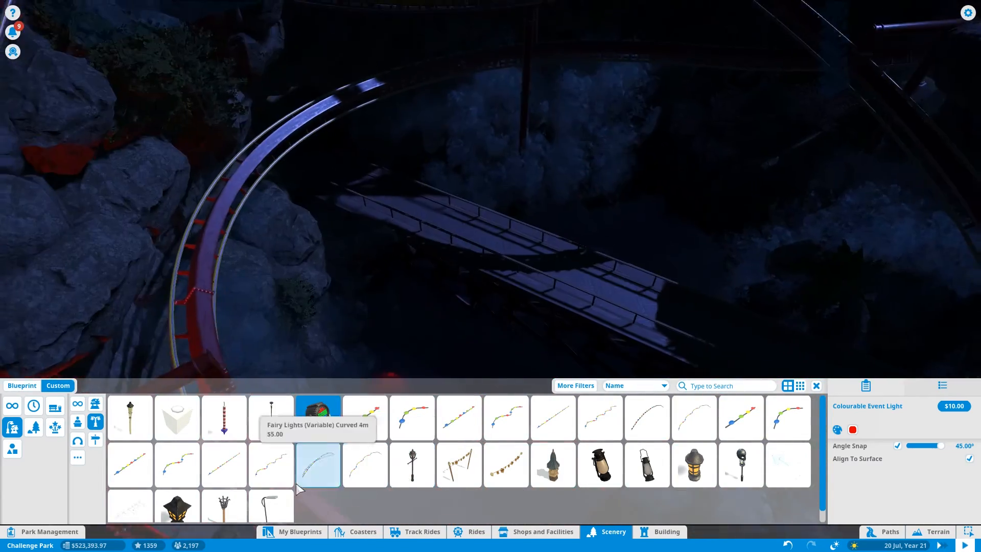
left_click(224, 500)
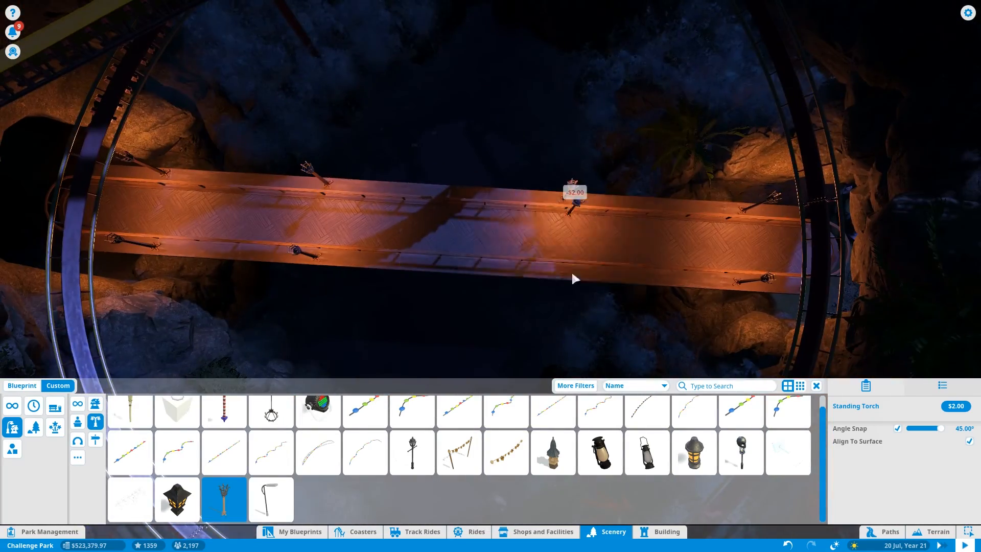
left_click(600, 453)
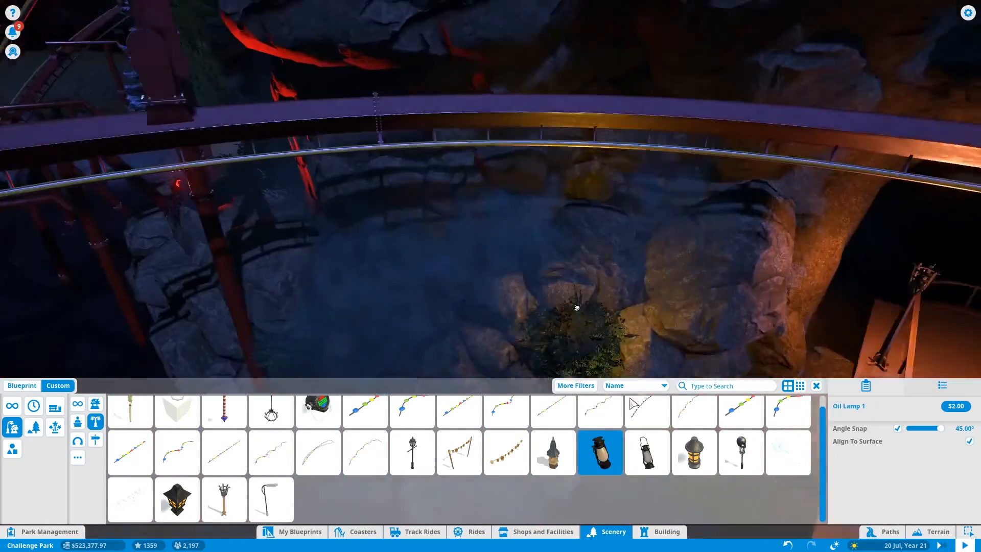
left_click(318, 418)
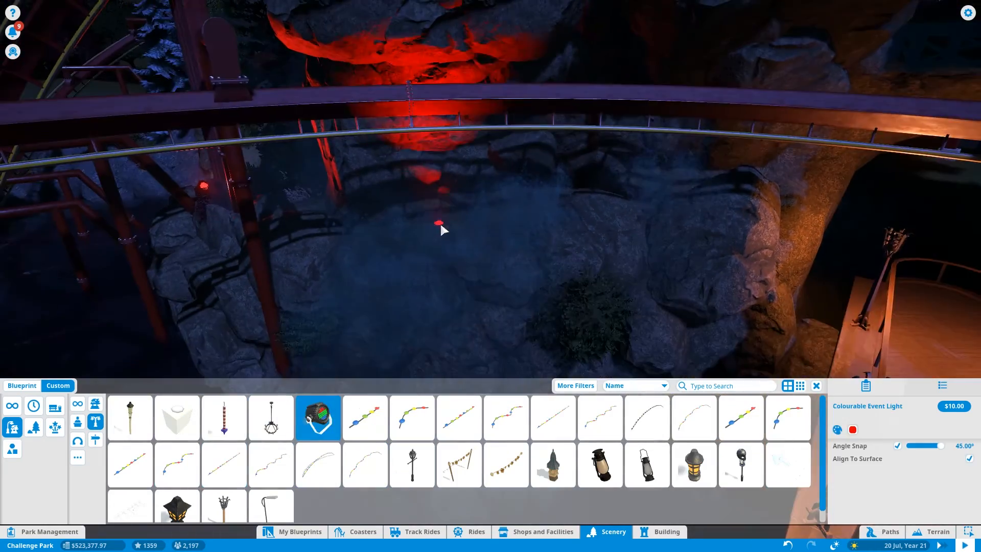
left_click(666, 532)
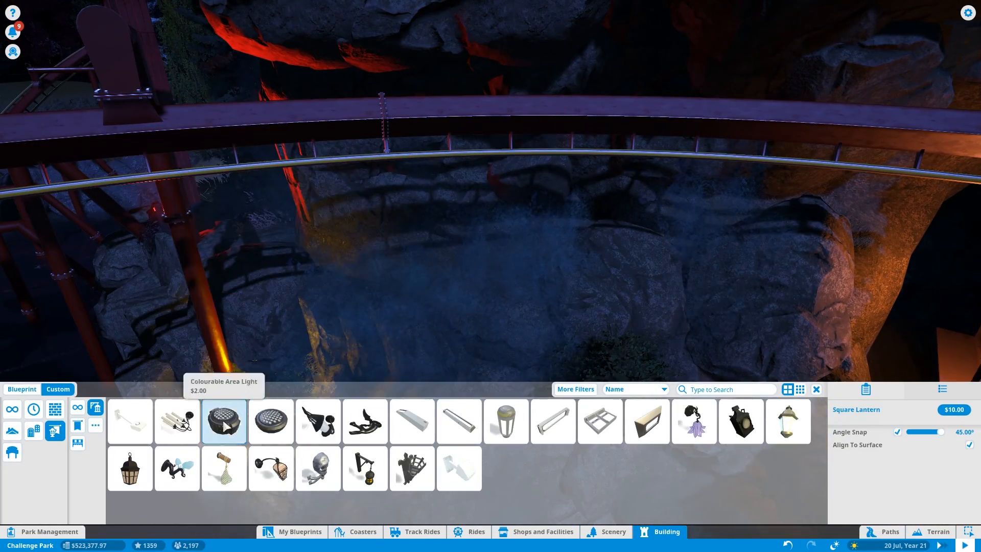
Step: Light the rock face in red with a Colourable Area Light and pick a Storm Lantern
left_click(270, 421)
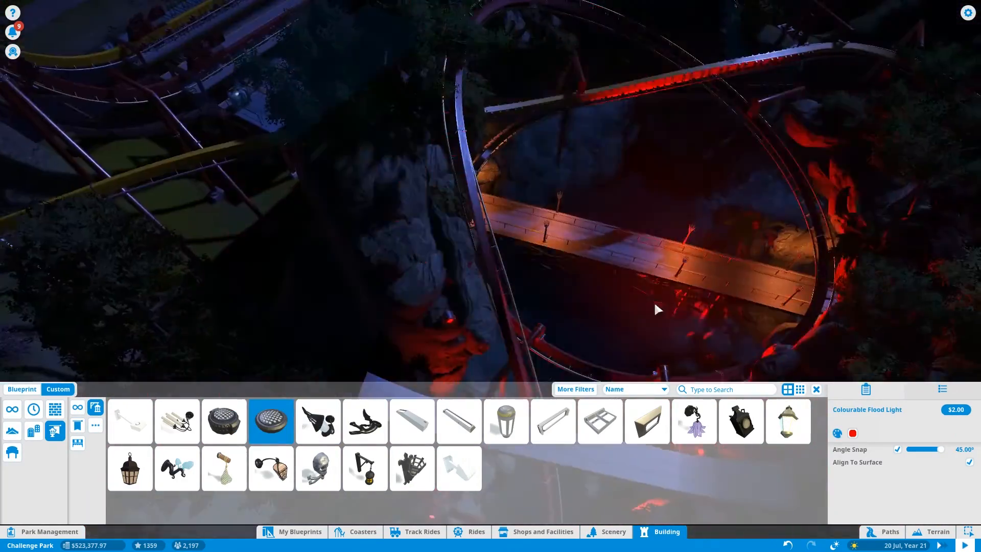
left_click(224, 421)
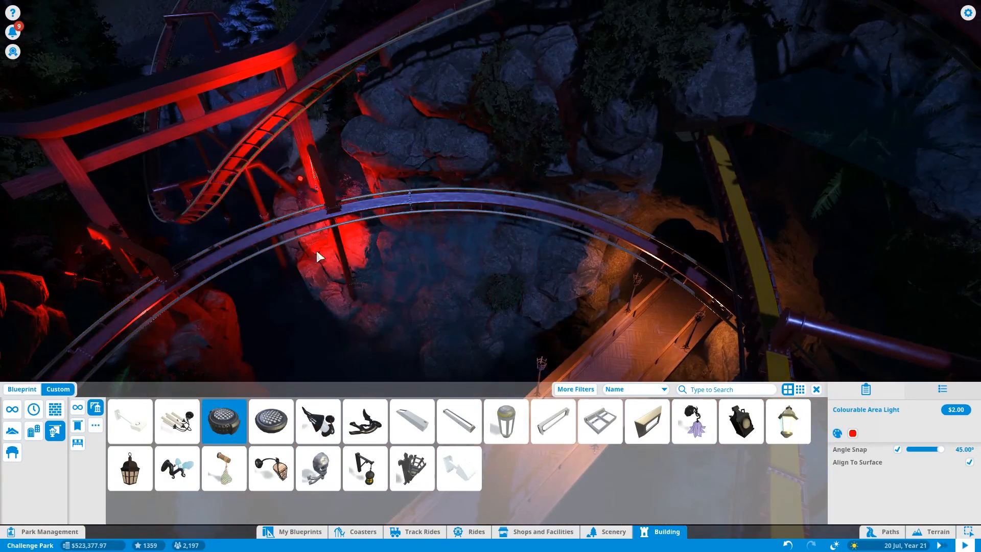
left_click(411, 468)
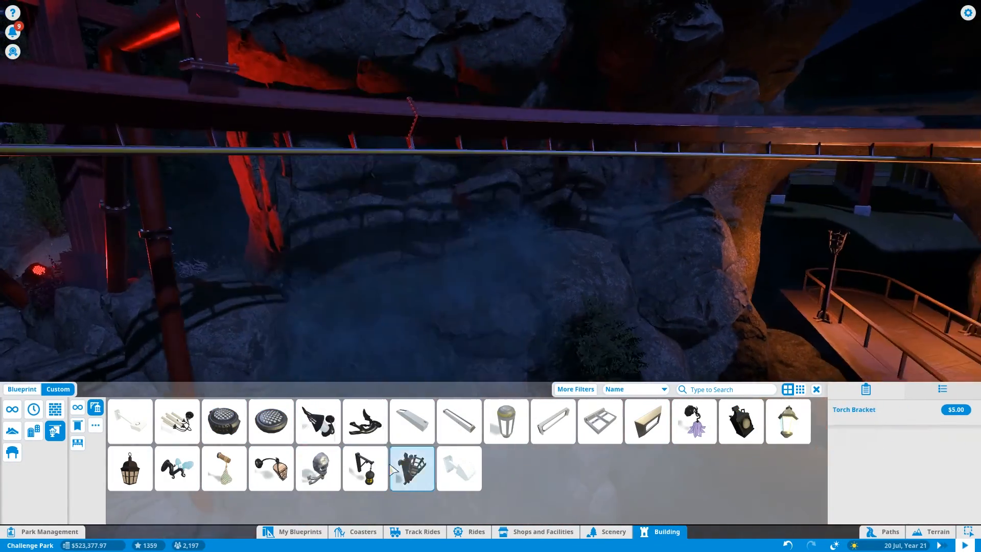
left_click(364, 469)
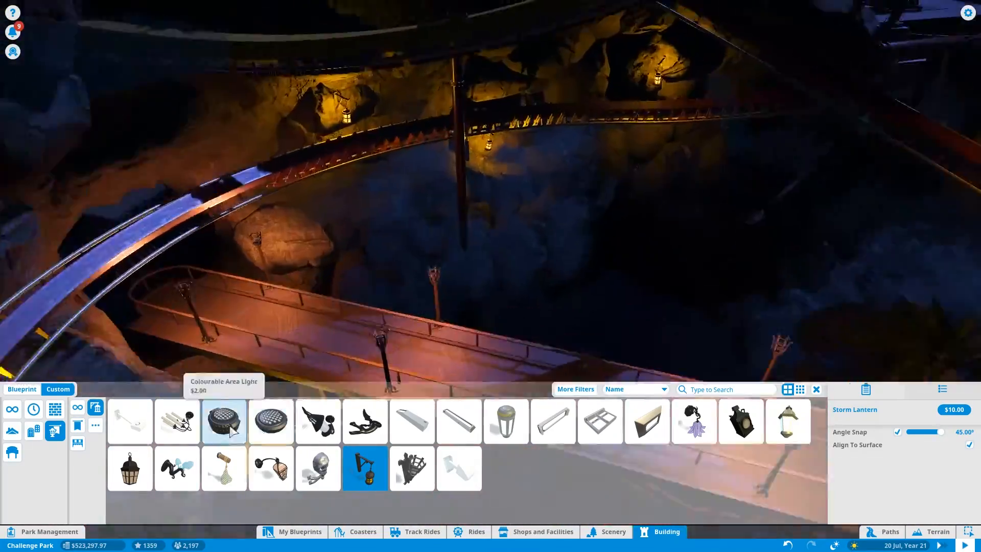
Step: Add a pink Colourable Area Light among the rocks and select the Storm Lantern again
left_click(852, 433)
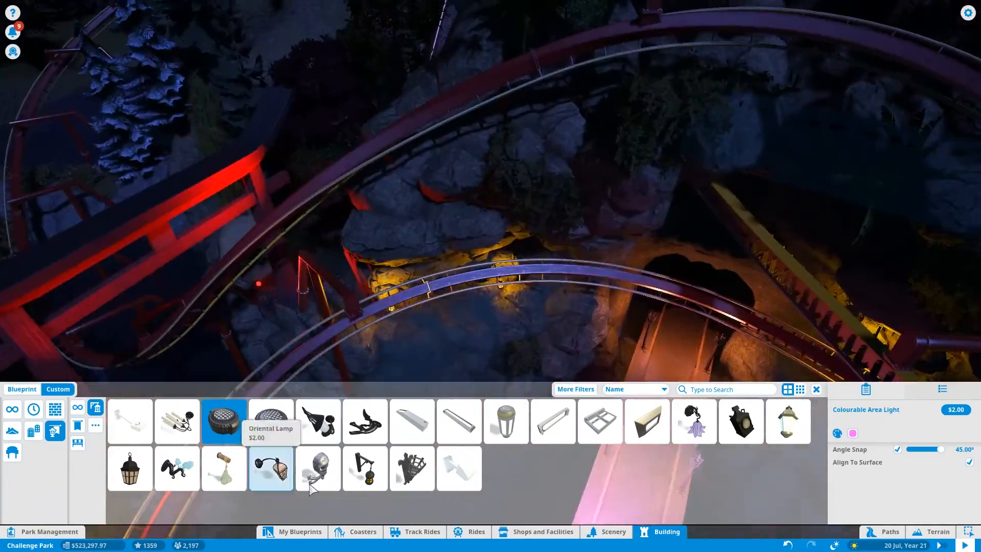
left_click(365, 469)
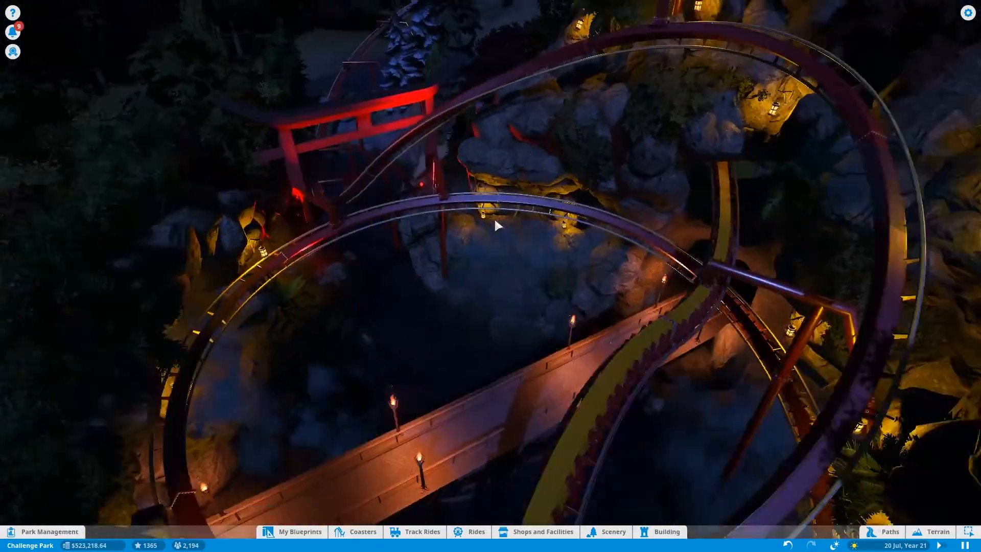
left_click(666, 531)
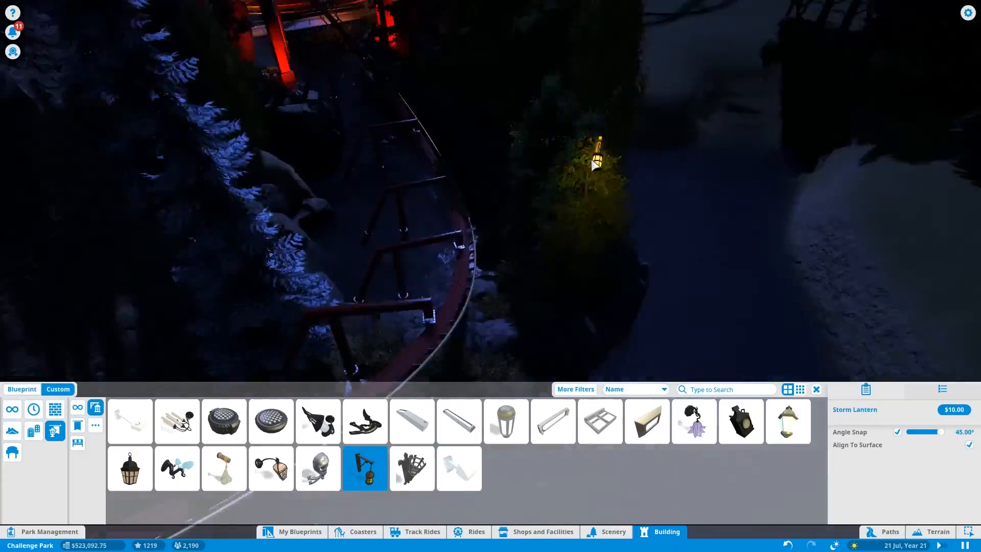